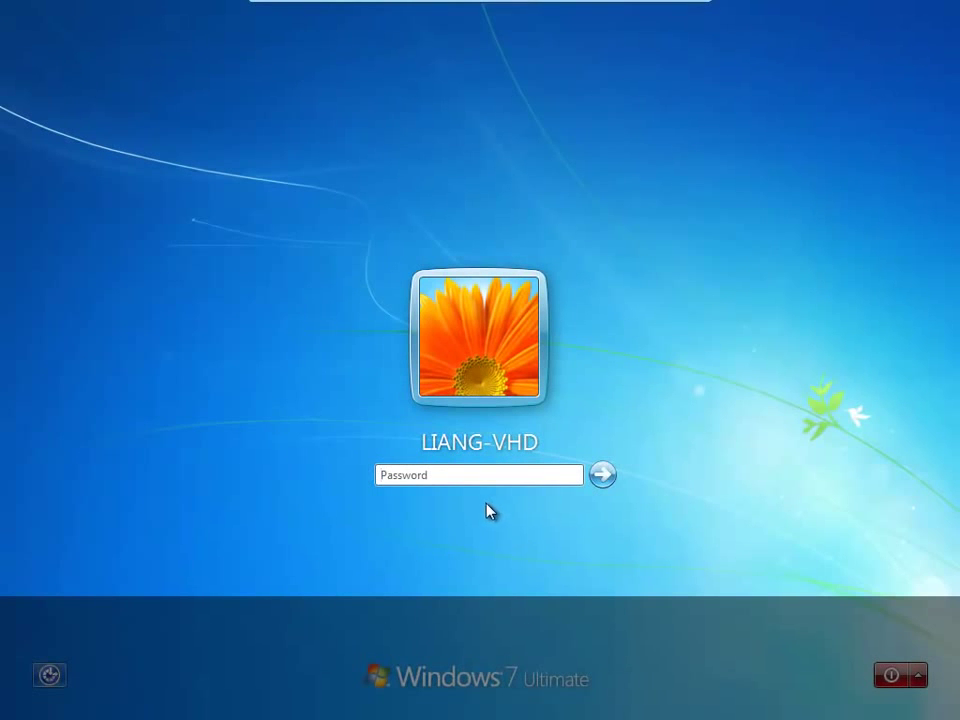
Step: Submit two failed password attempts, including 'password', at the Windows 7 logon screen
{"action": "type", "text": "•"}
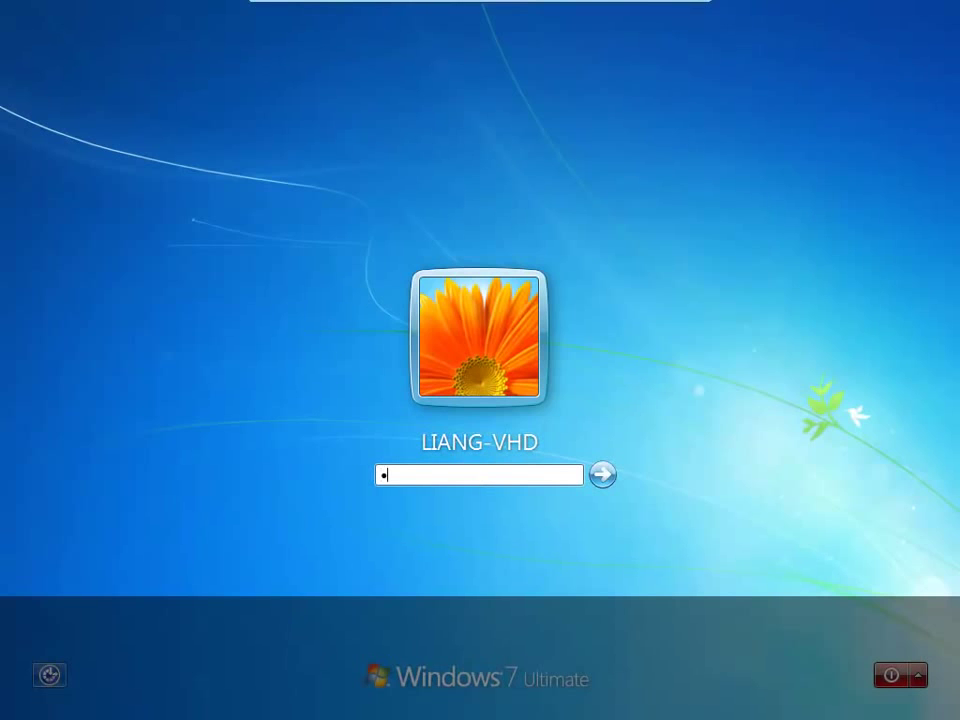
{"action": "type", "text": "password"}
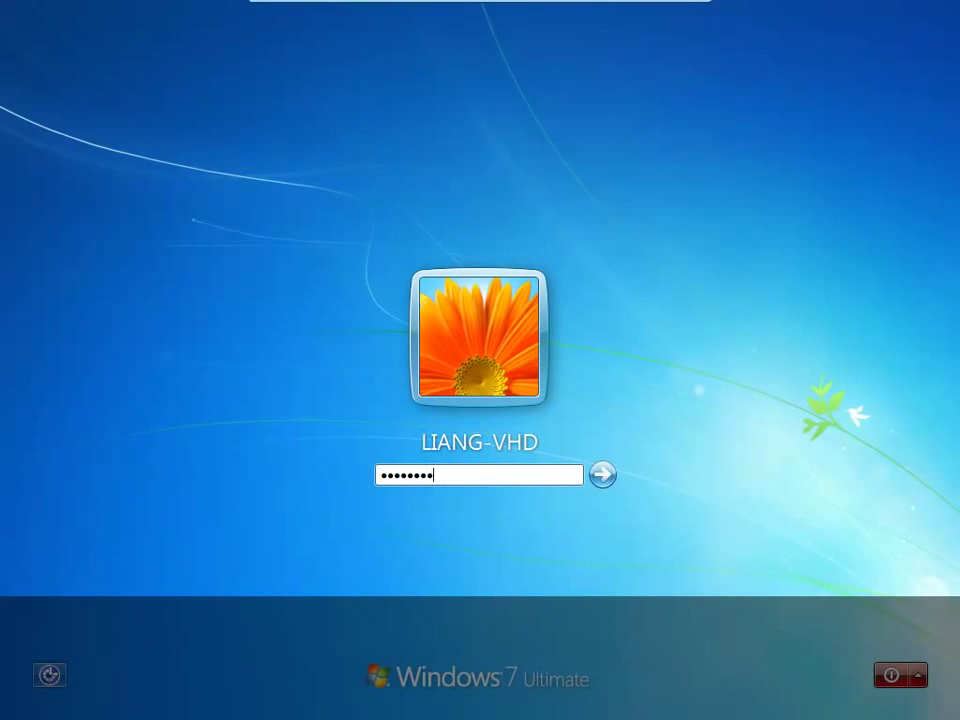
{"action": "left_click", "coordinate": [602, 474]}
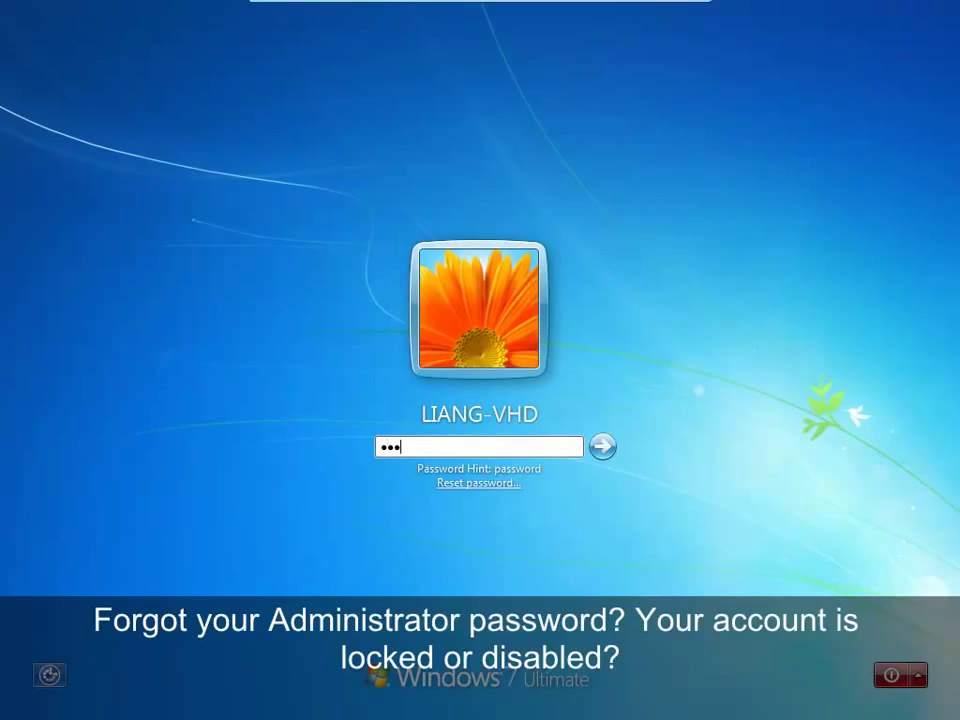
{"action": "left_click", "coordinate": [601, 447]}
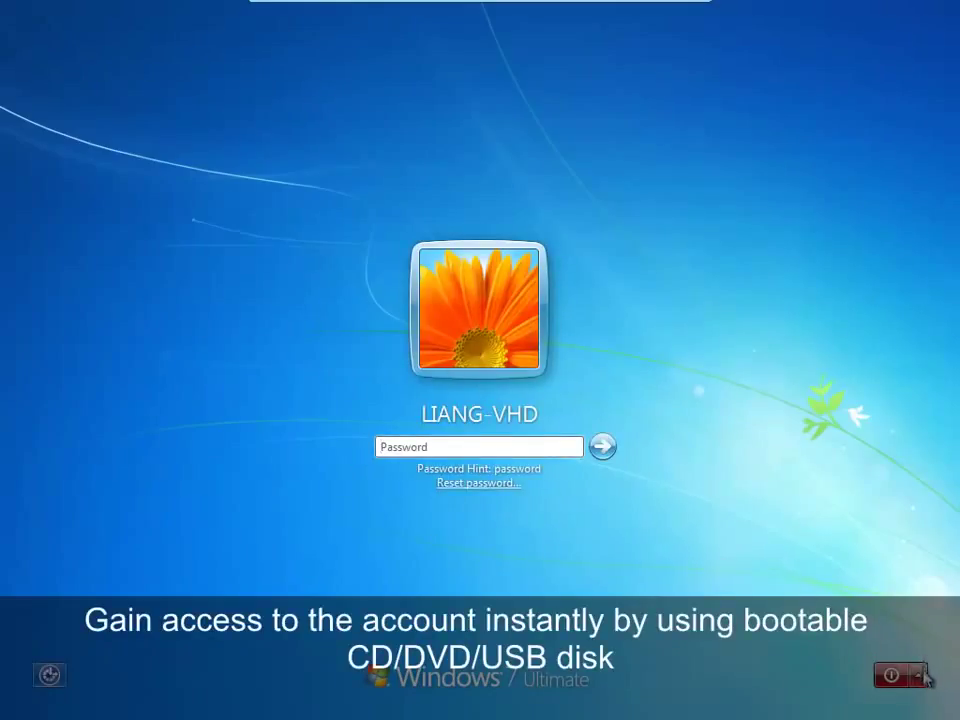
Step: Restart the computer using the Restart option beside the shutdown button
{"action": "left_click", "coordinate": [916, 675]}
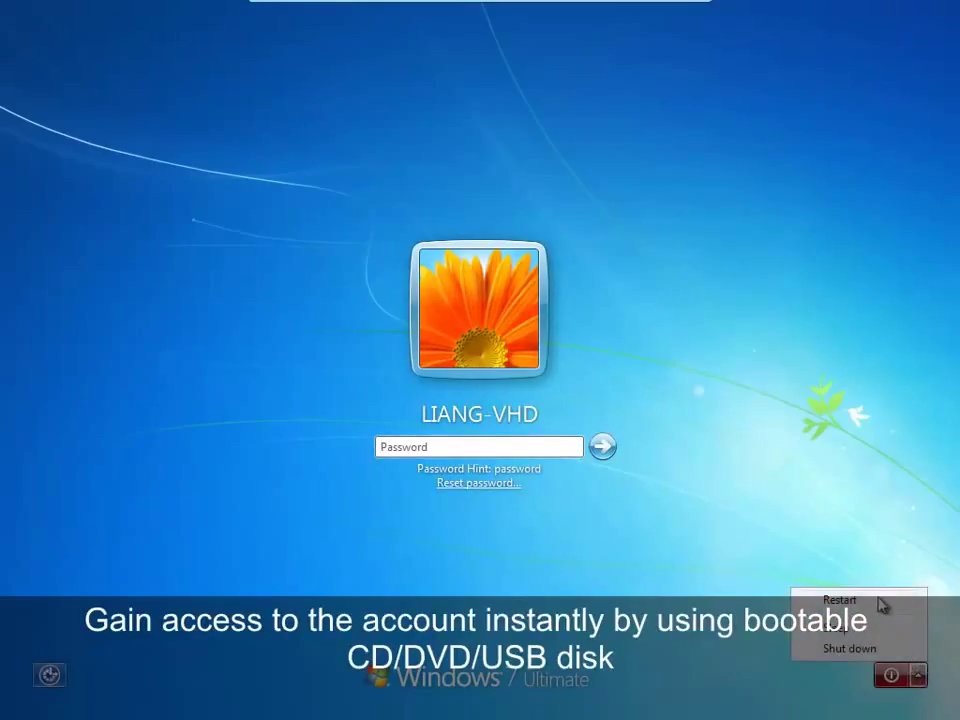
{"action": "left_click", "coordinate": [848, 648]}
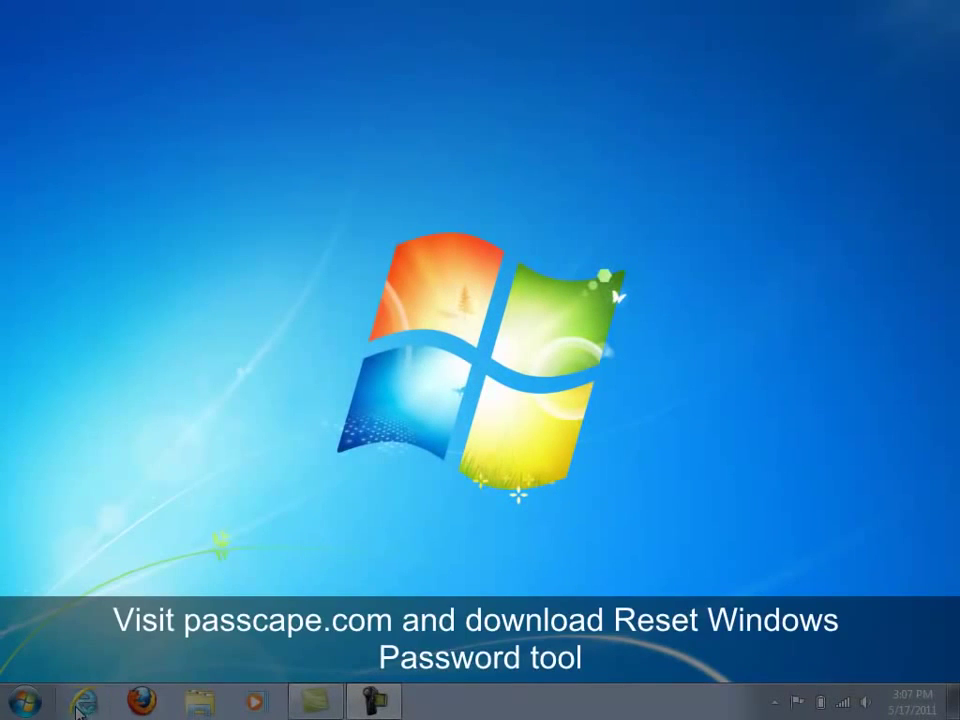
{"action": "left_click", "coordinate": [140, 703]}
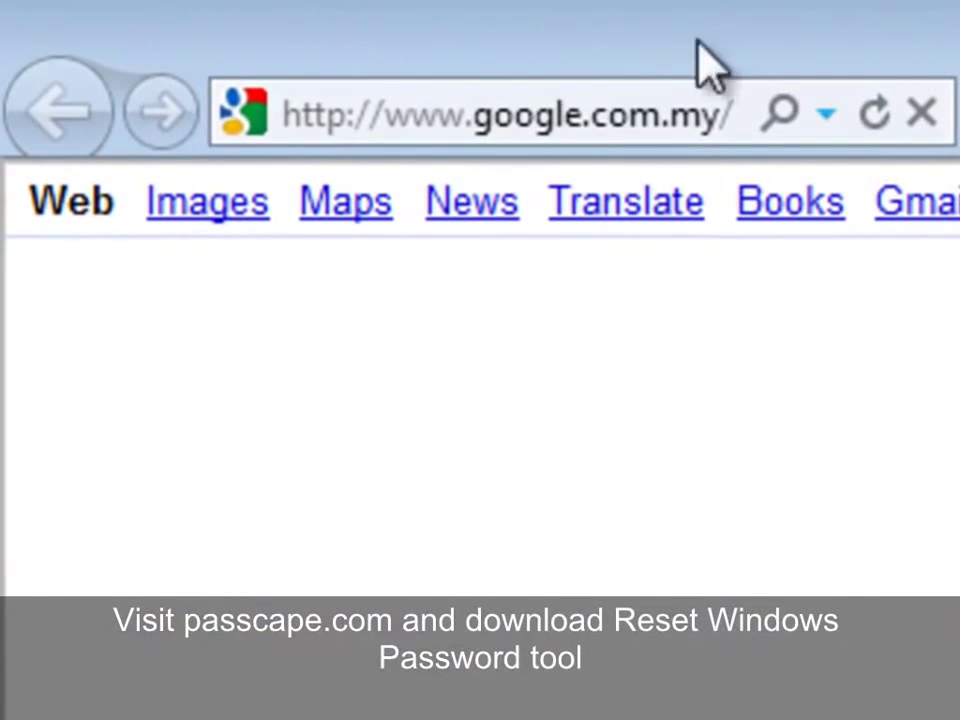
{"action": "left_click", "coordinate": [500, 113]}
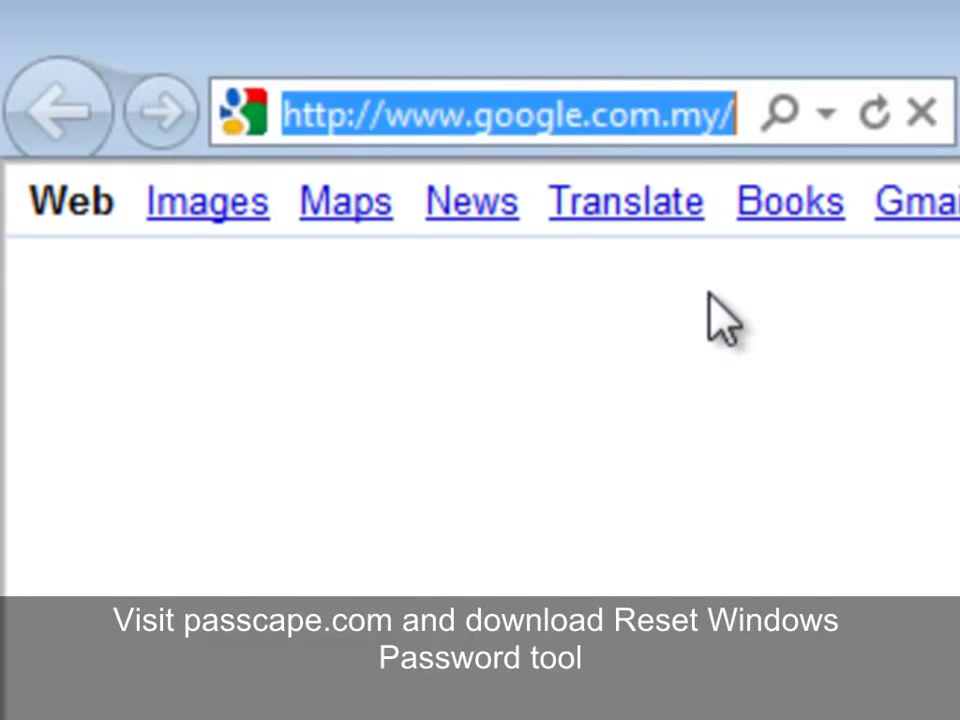
{"action": "type", "text": "www."}
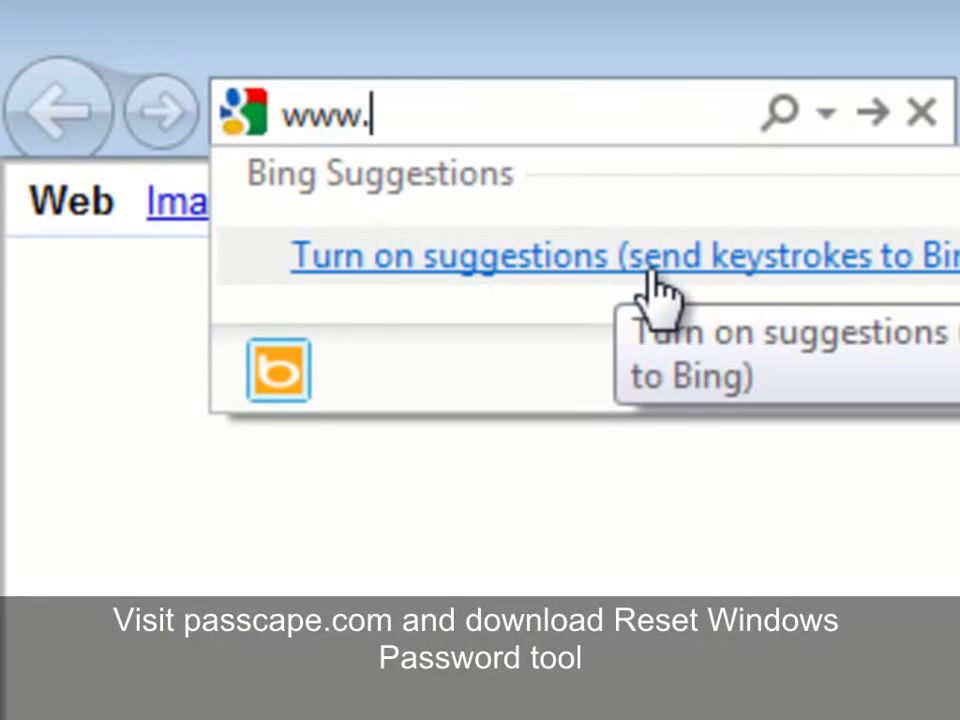
{"action": "type", "text": "passcape.com/"}
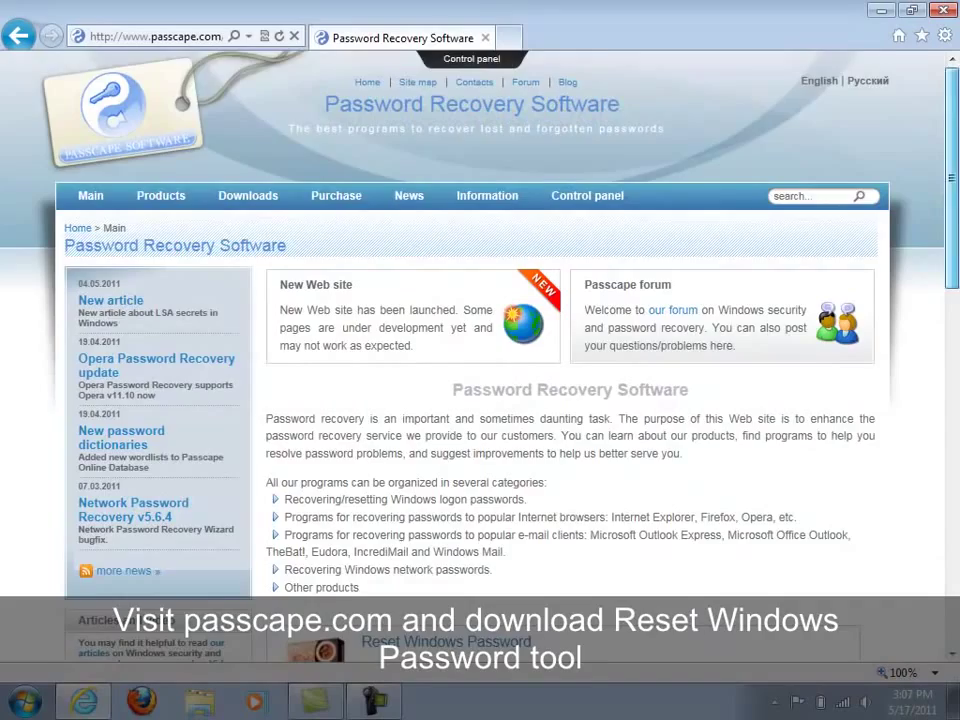
{"action": "scroll", "scroll_direction": "down", "scroll_amount": 3}
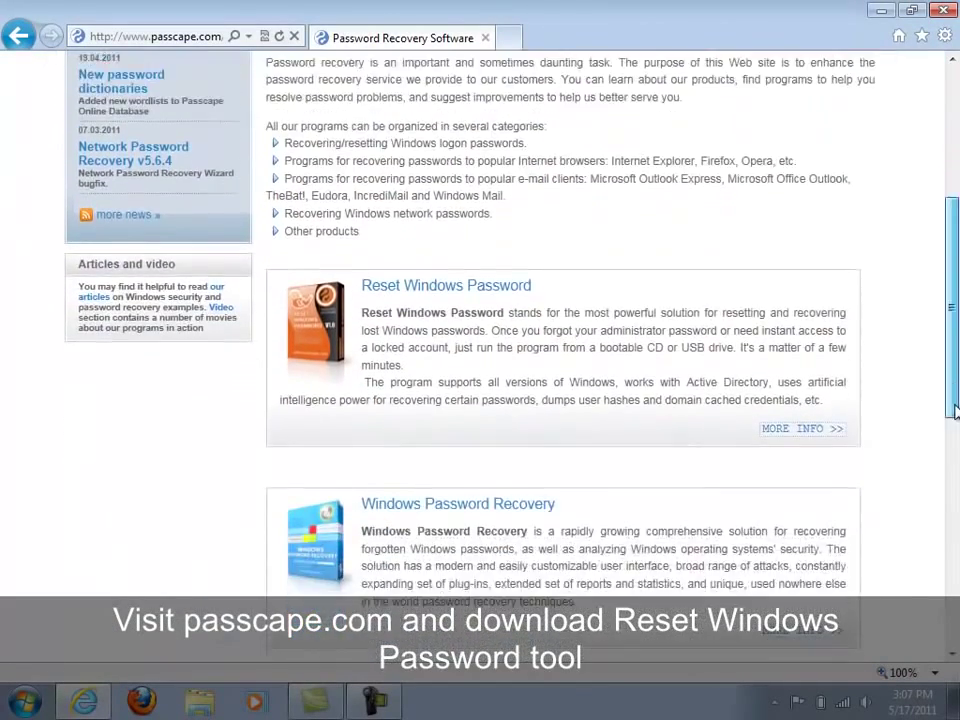
{"action": "scroll", "scroll_direction": "down", "scroll_amount": 3}
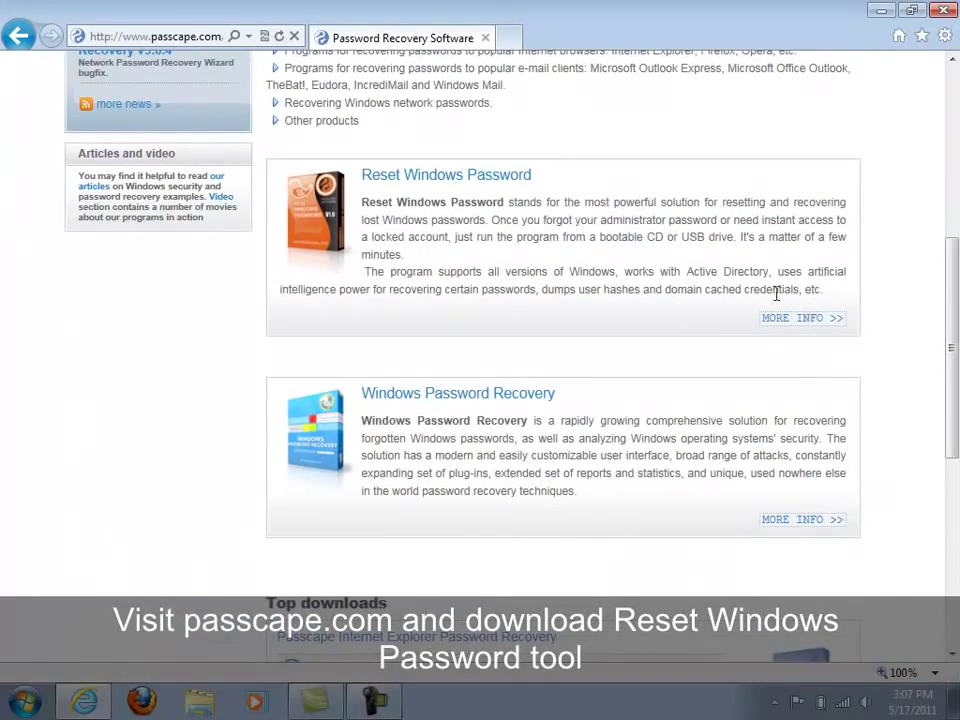
{"action": "left_click", "coordinate": [445, 174]}
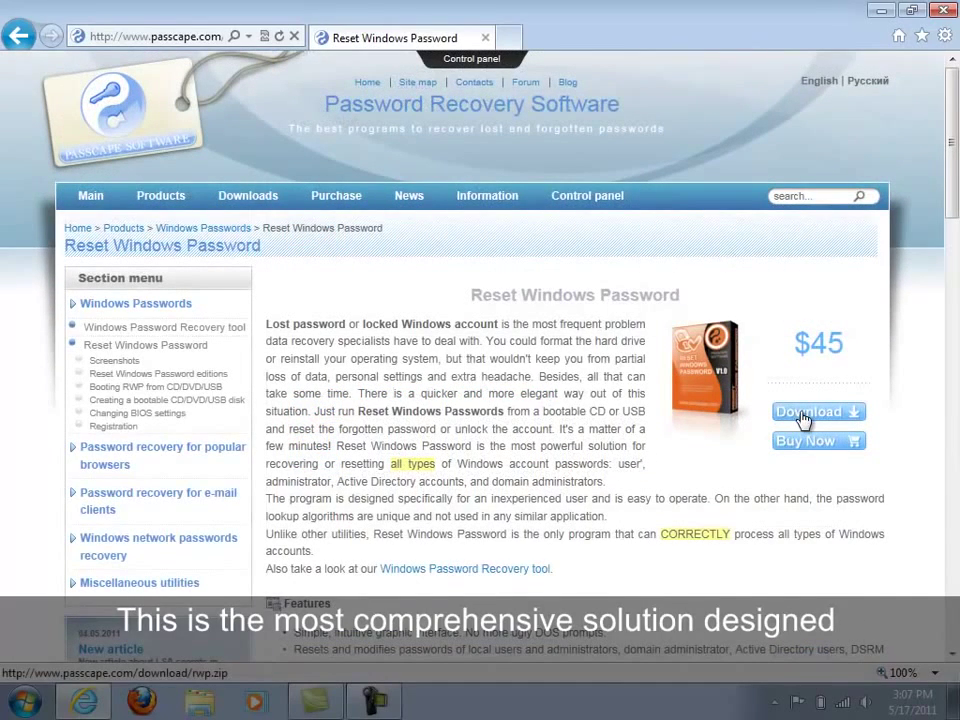
Step: Download the roughly 125 MB rwp.zip package using Download and Start Download
{"action": "left_click", "coordinate": [811, 411]}
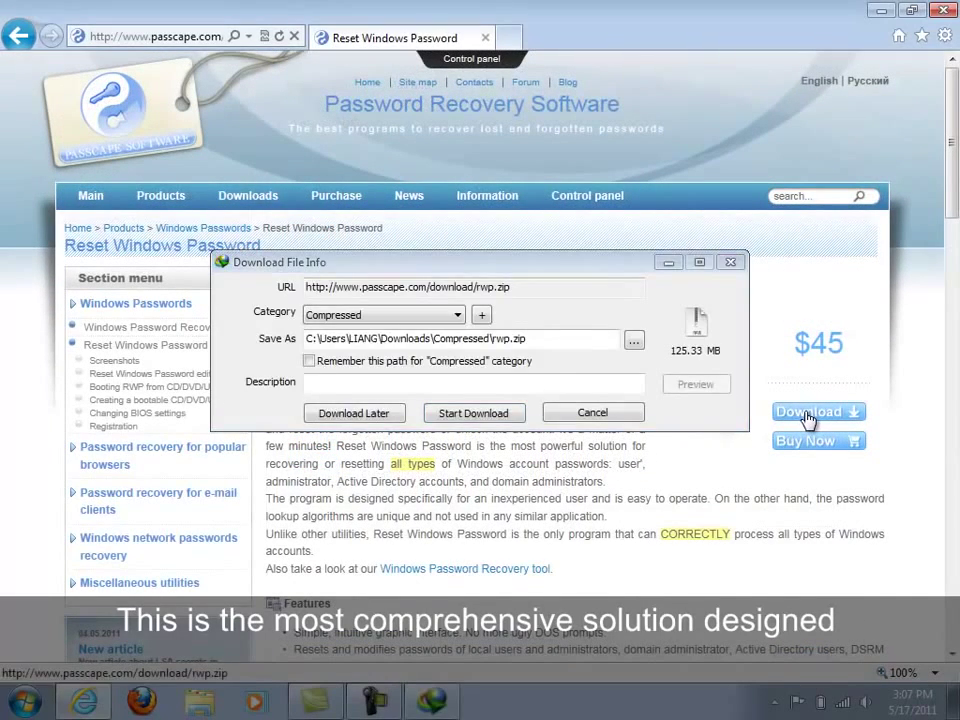
{"action": "left_click", "coordinate": [473, 412]}
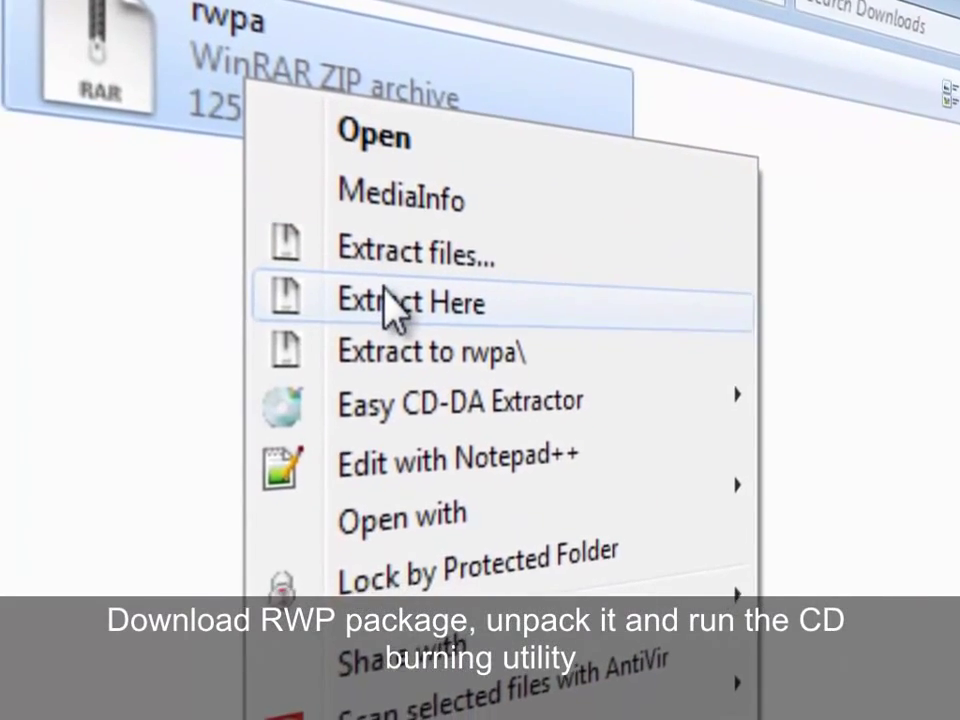
Step: Extract the downloaded rwpa archive in place with Extract Here
{"action": "left_click", "coordinate": [410, 302]}
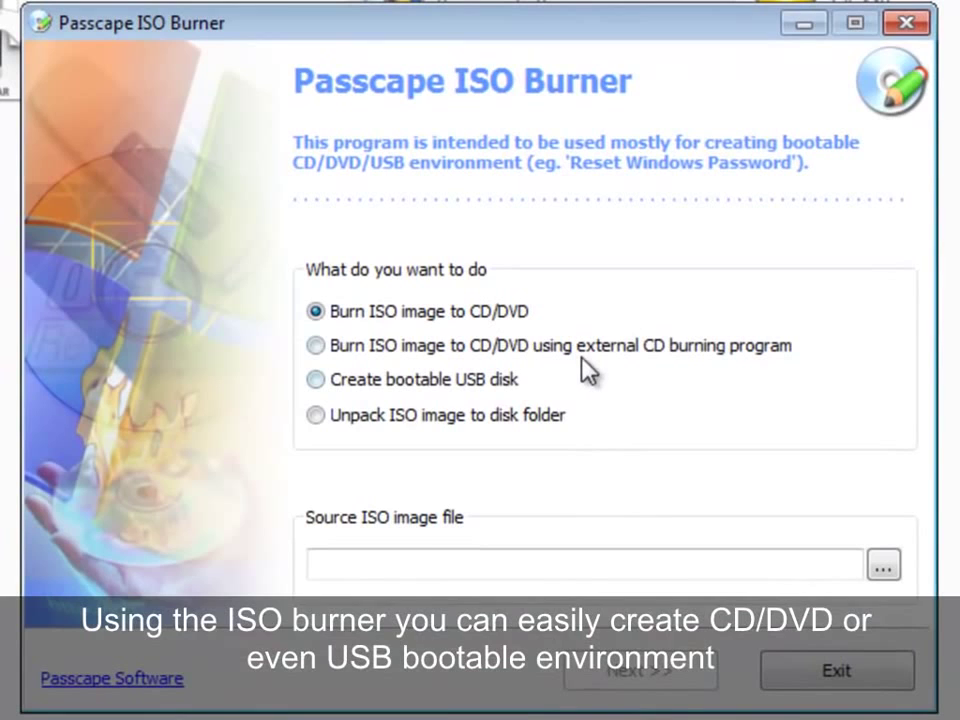
{"action": "left_click", "coordinate": [317, 380]}
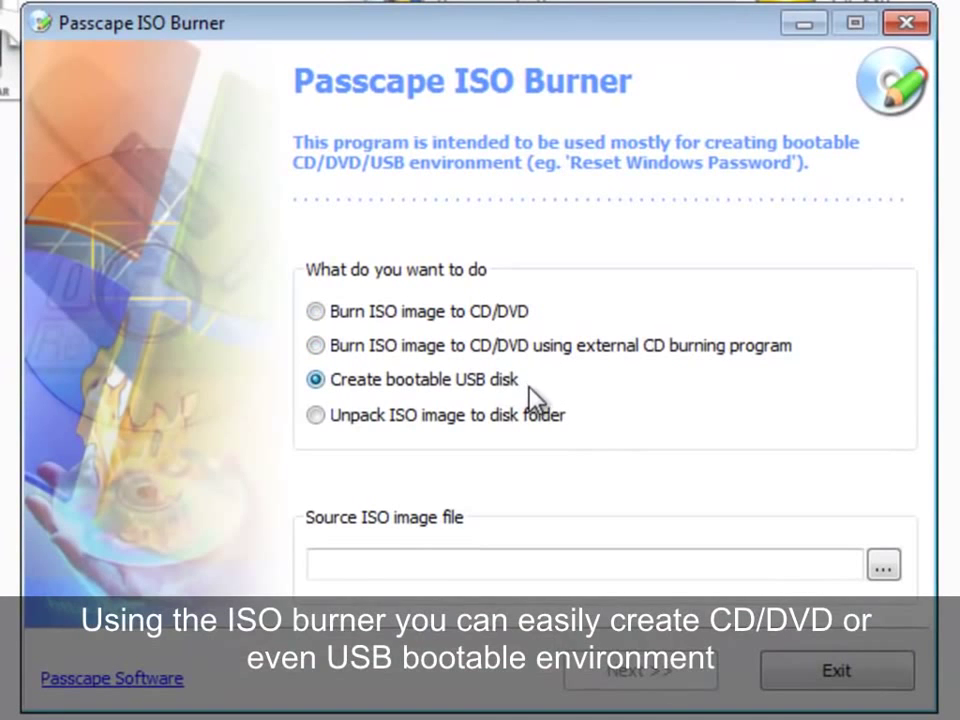
{"action": "left_click", "coordinate": [316, 415]}
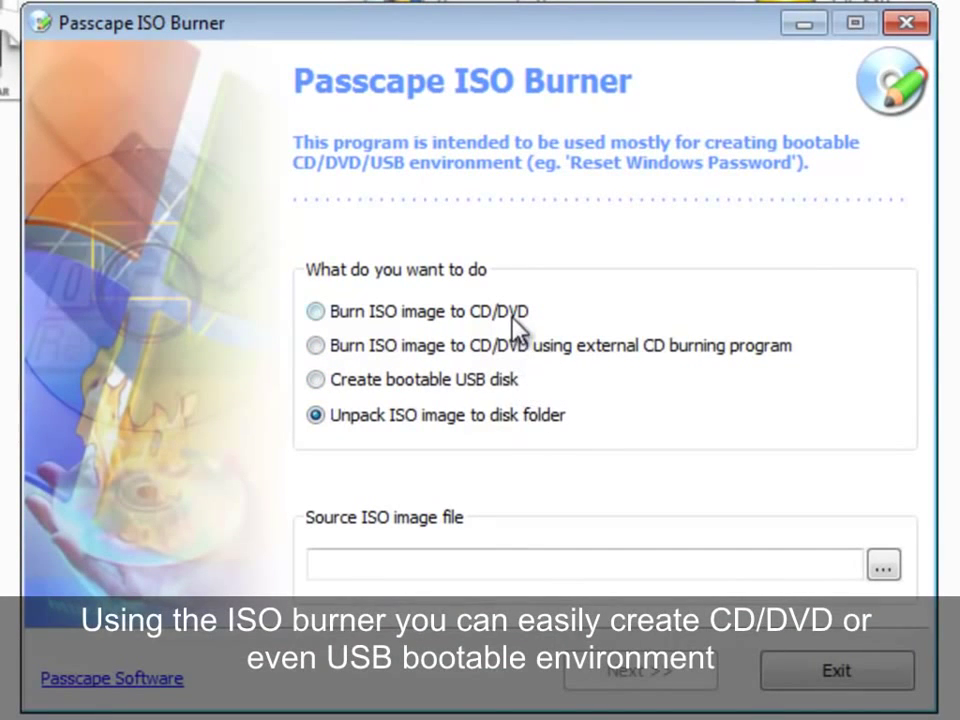
{"action": "left_click", "coordinate": [316, 311]}
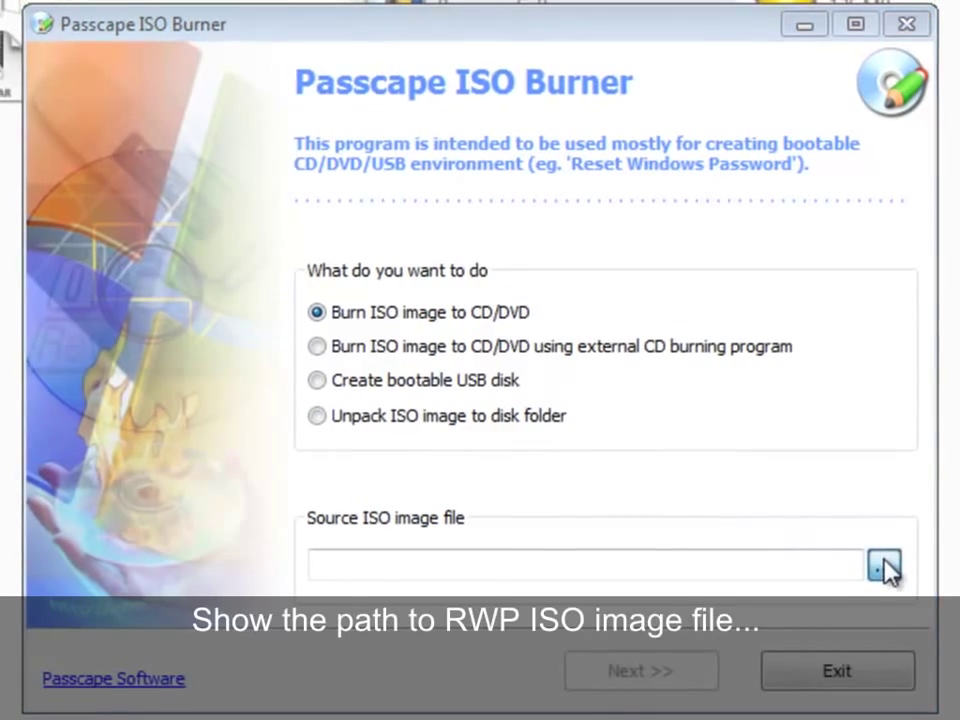
Step: Browse to Downloads and choose rwpa.iso as the source ISO image
{"action": "left_click", "coordinate": [883, 565]}
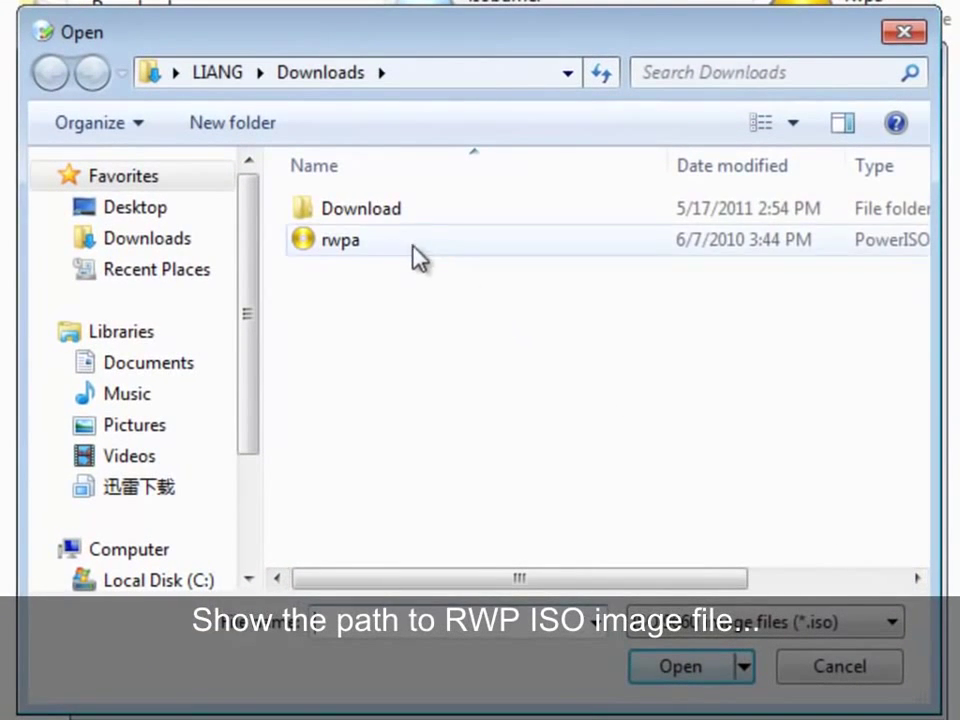
{"action": "left_click", "coordinate": [340, 240]}
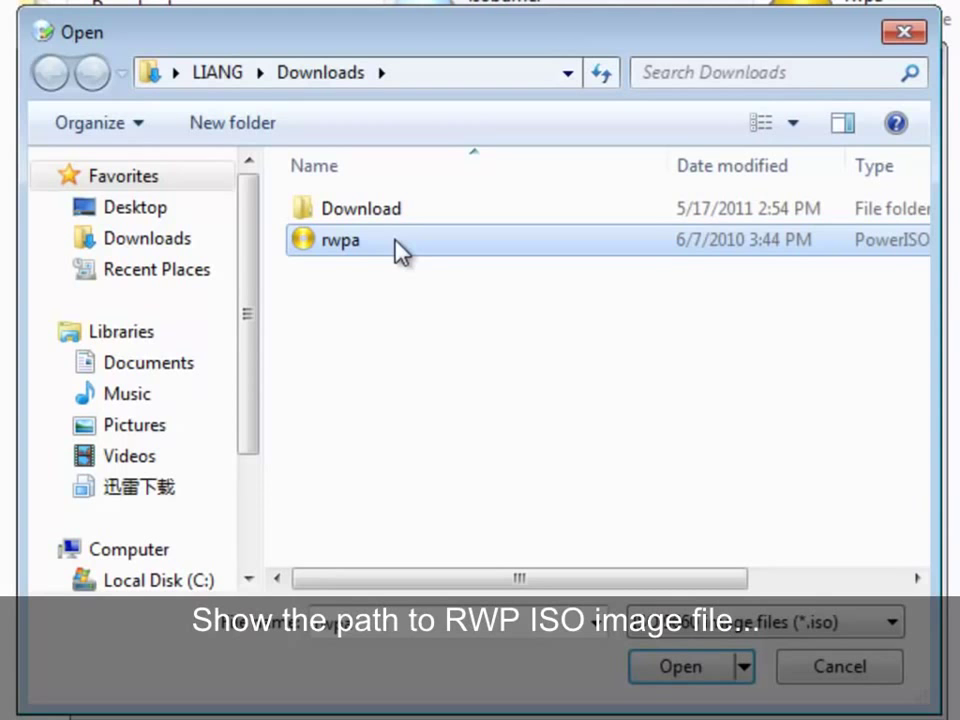
{"action": "left_click", "coordinate": [680, 666]}
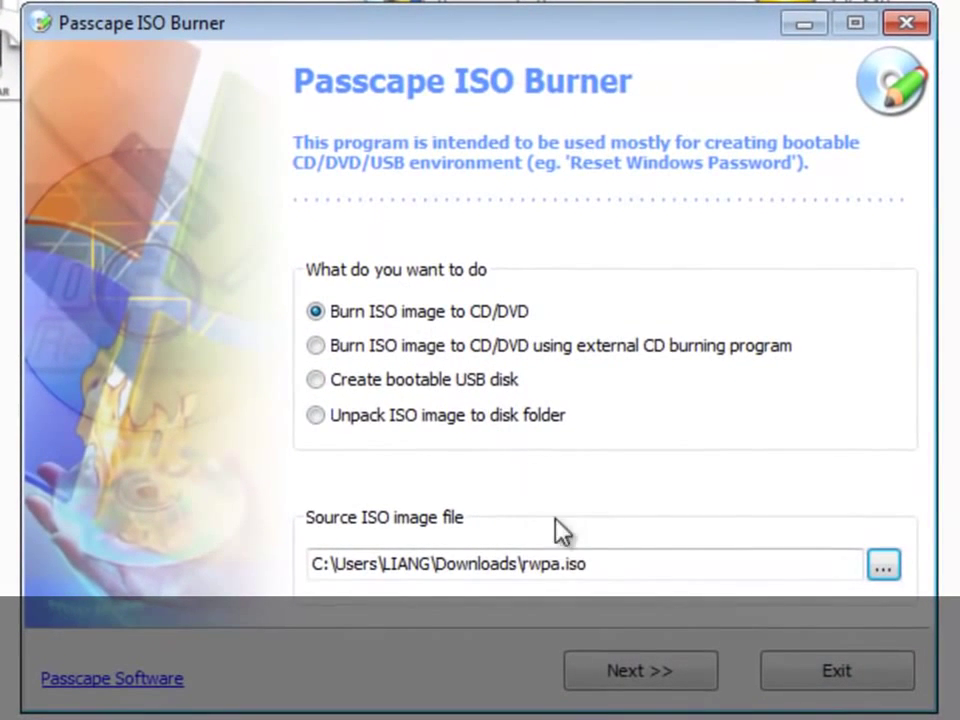
Step: Advance to the disc writing page and pick the Slimtype DVD recorder
{"action": "left_click", "coordinate": [639, 670]}
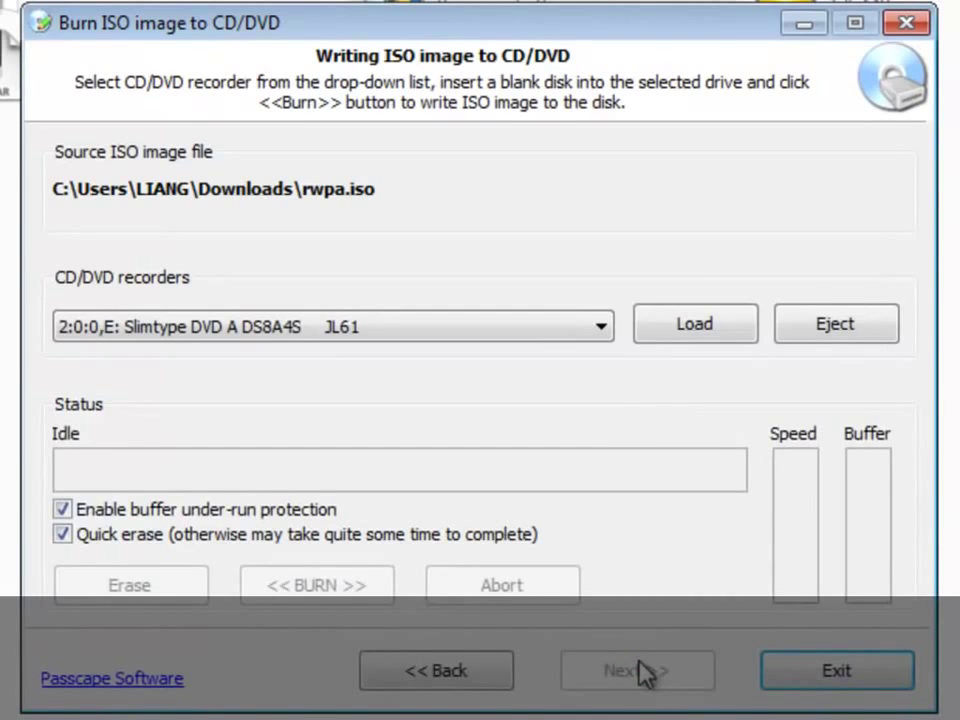
{"action": "left_click", "coordinate": [333, 326]}
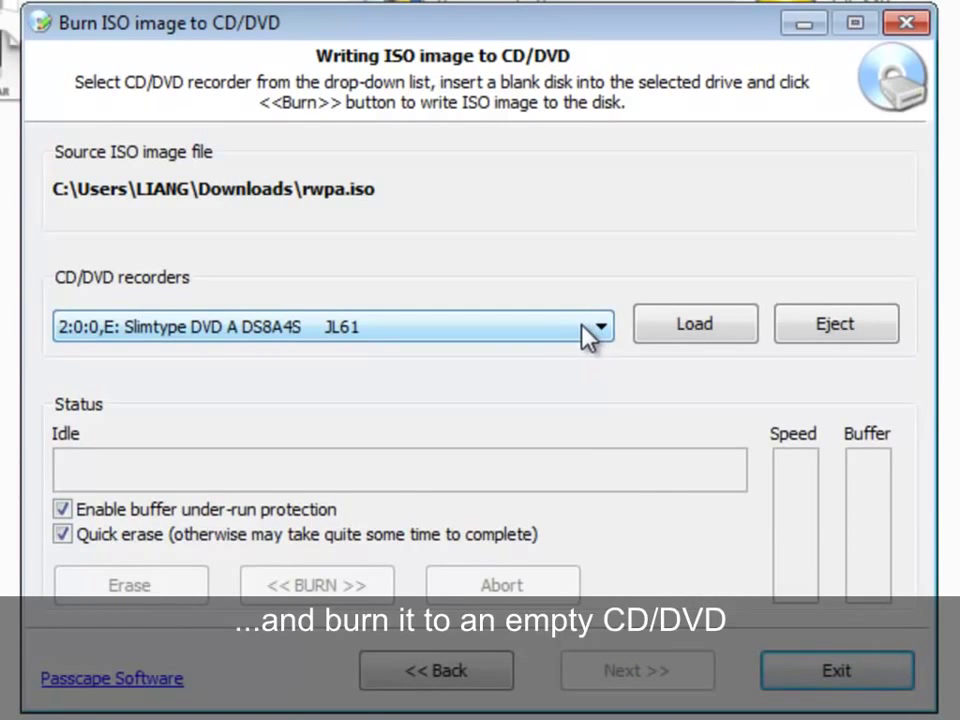
{"action": "mouse_move", "coordinate": [362, 595]}
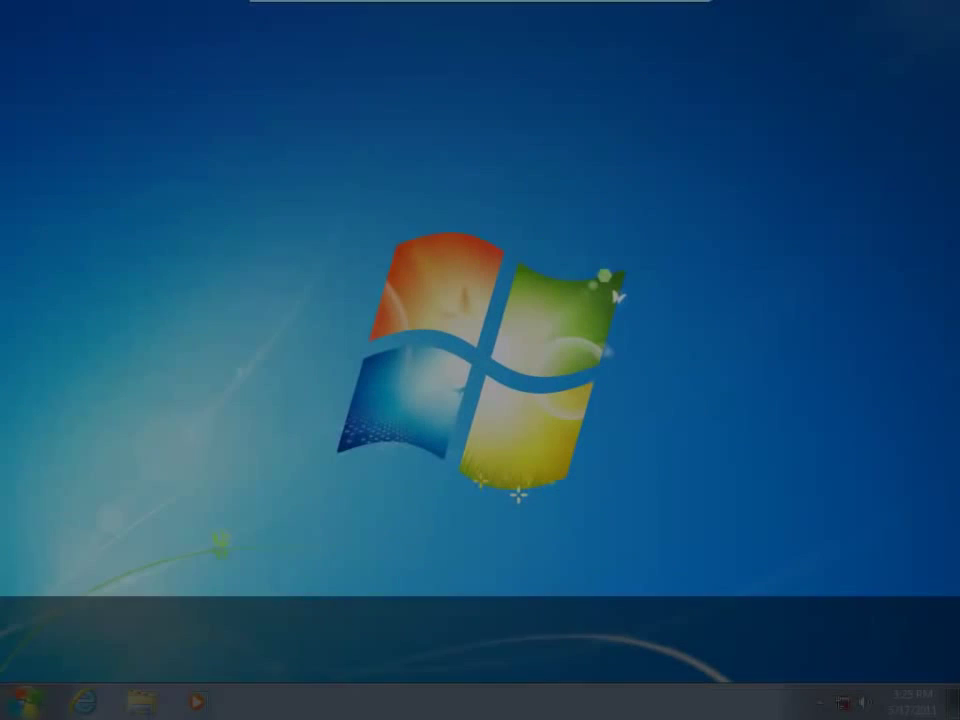
Step: Open the Reset Windows Password CD in drive D: from Computer
{"action": "left_click", "coordinate": [27, 699]}
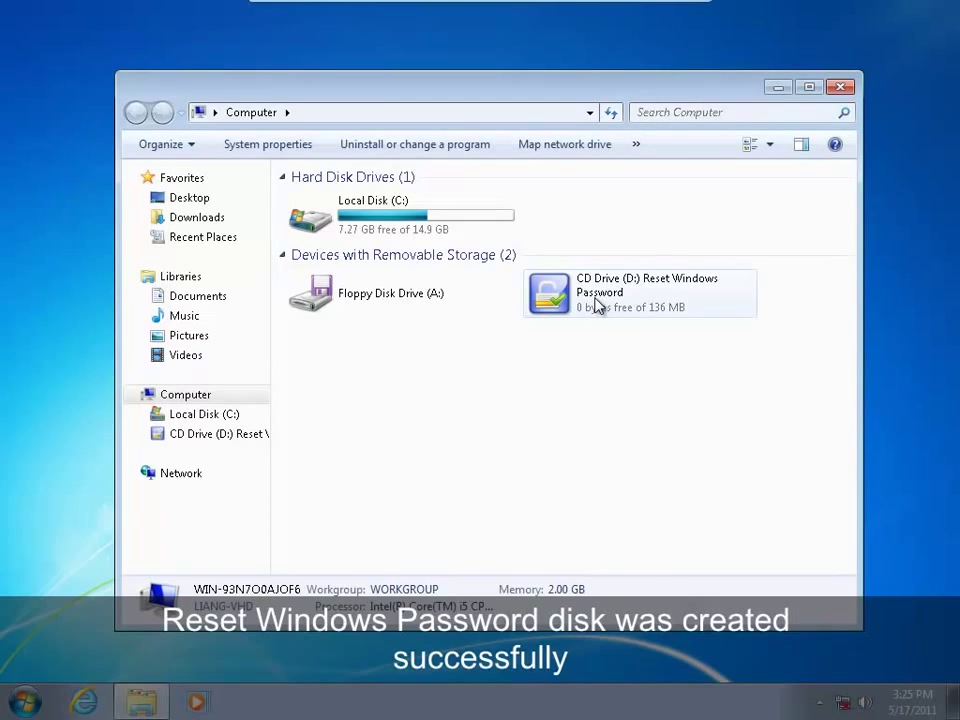
{"action": "double_click", "coordinate": [640, 292]}
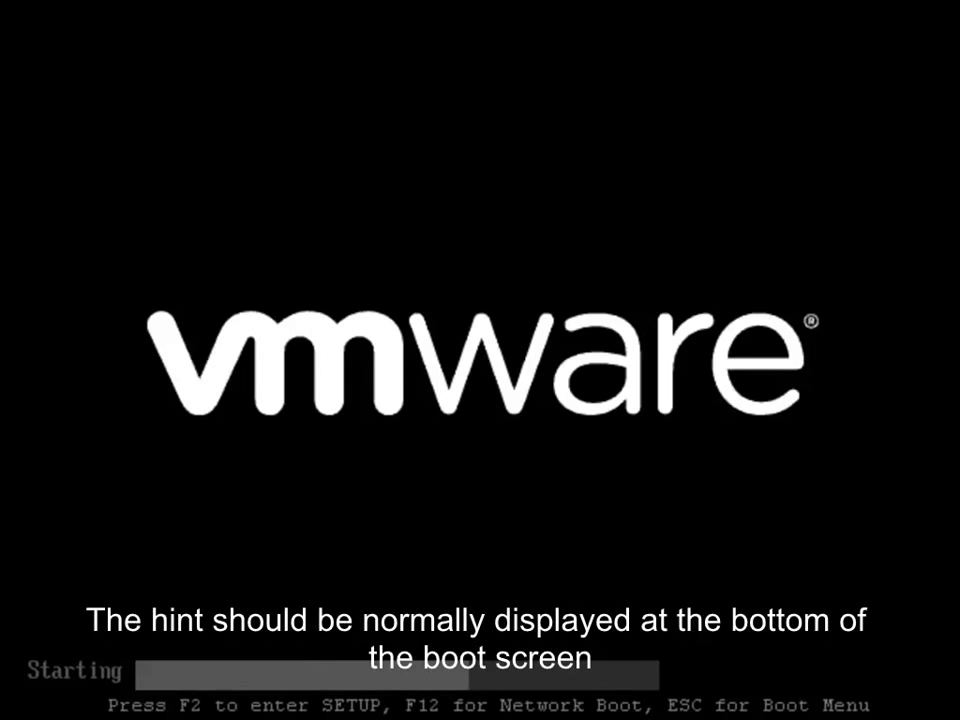
Step: Enter BIOS setup with F2 and put CD-ROM Drive first in the boot order
{"action": "key", "text": "f2"}
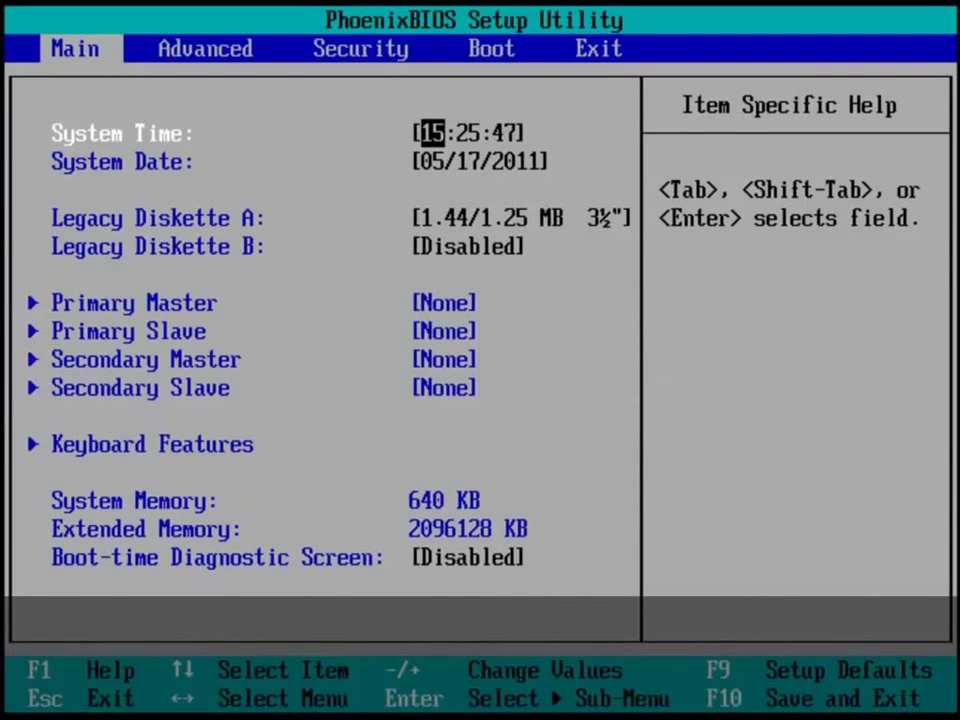
{"action": "left_click", "coordinate": [360, 48]}
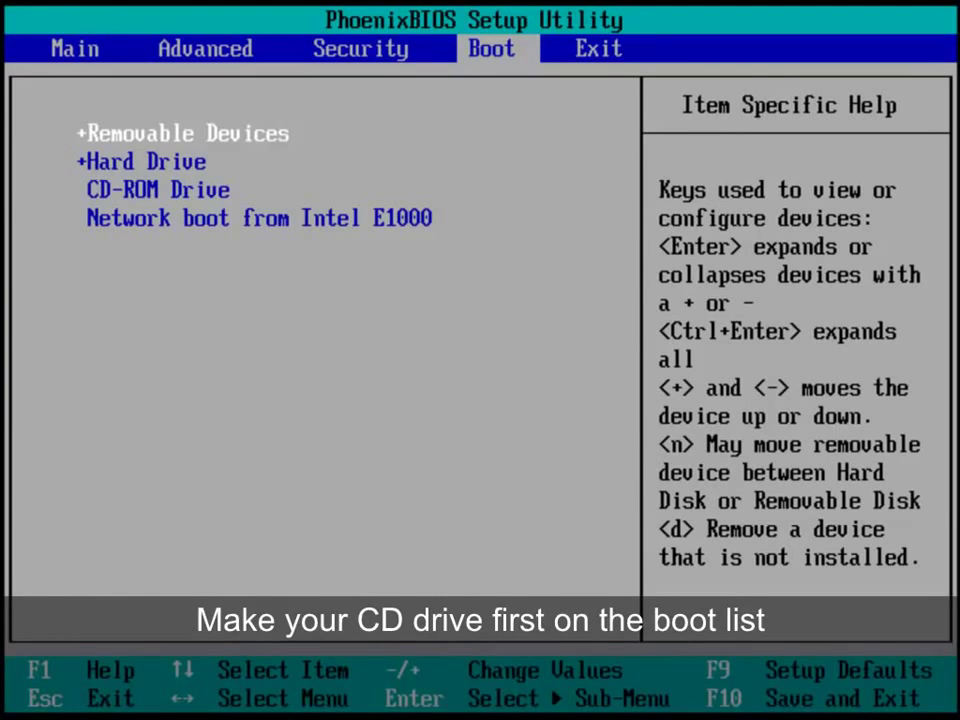
{"action": "key", "text": "Down"}
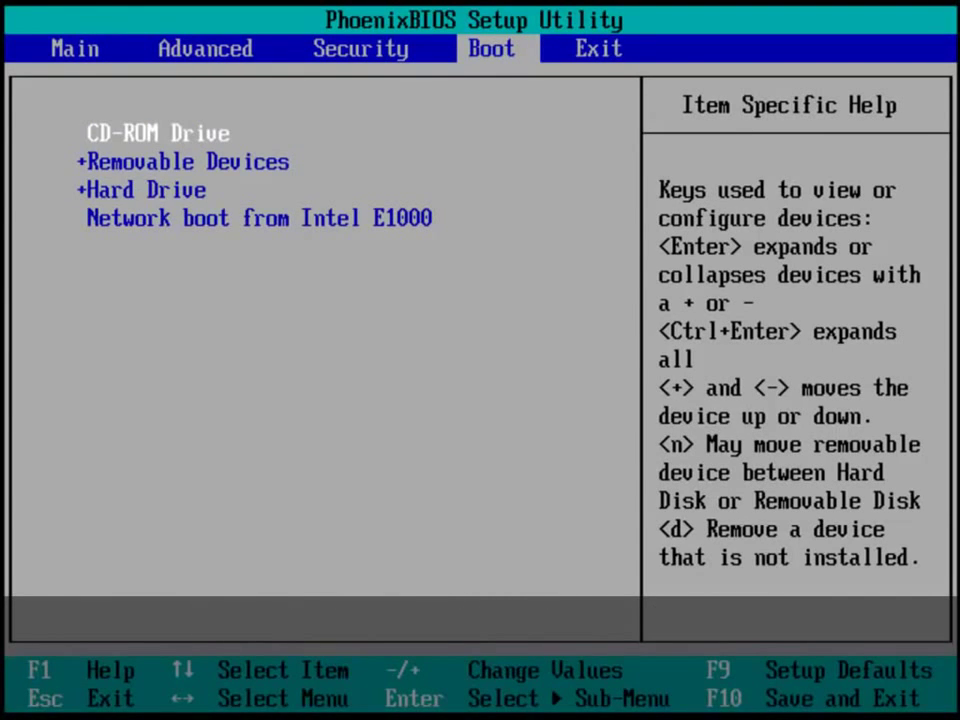
{"action": "left_click", "coordinate": [598, 48]}
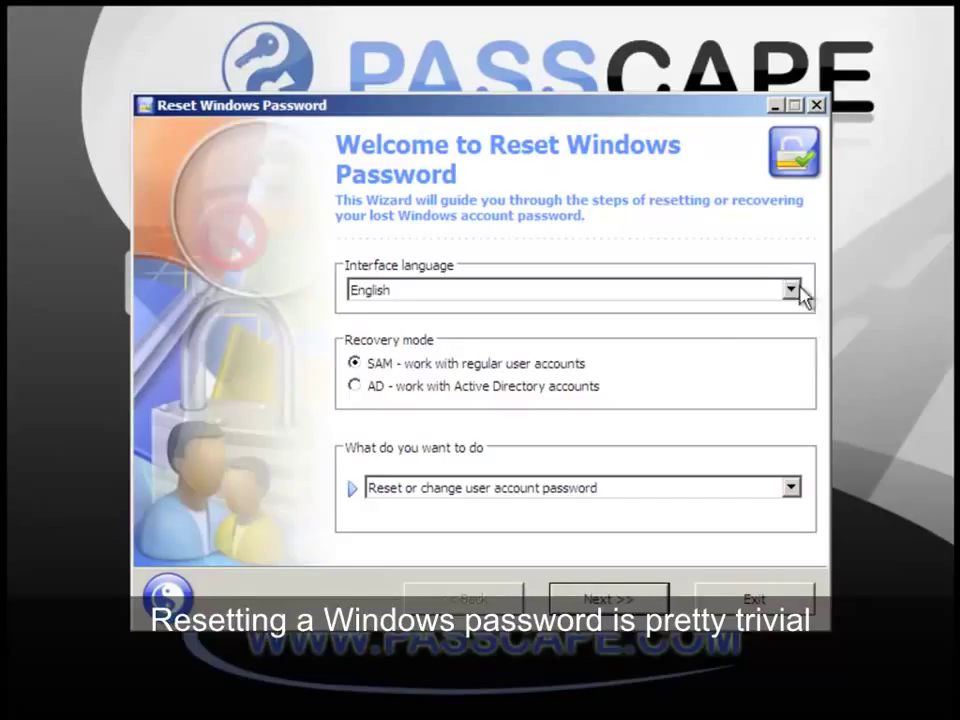
Step: Select 'Reset or change user account password' as the wizard task and advance to step 2
{"action": "left_click", "coordinate": [791, 290]}
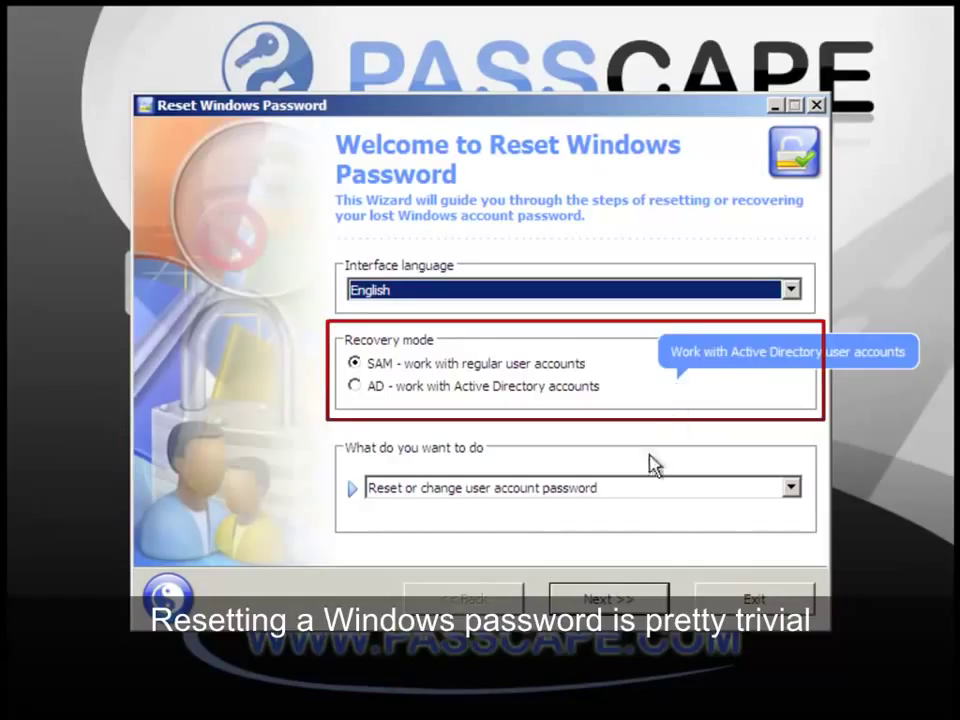
{"action": "left_click", "coordinate": [790, 488]}
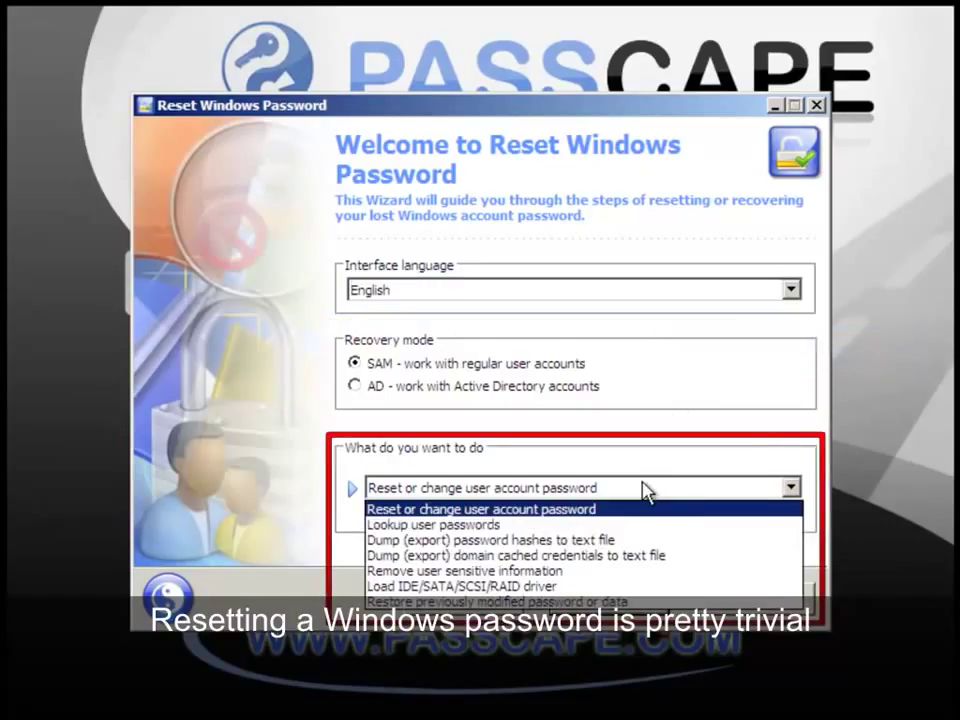
{"action": "mouse_move", "coordinate": [625, 520]}
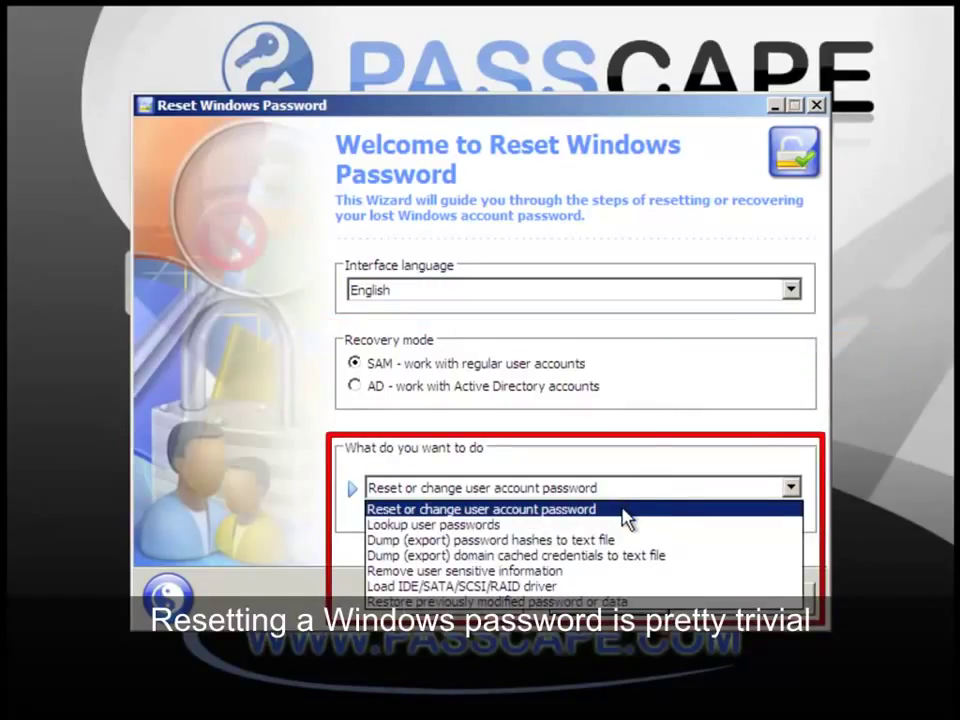
{"action": "left_click", "coordinate": [479, 509]}
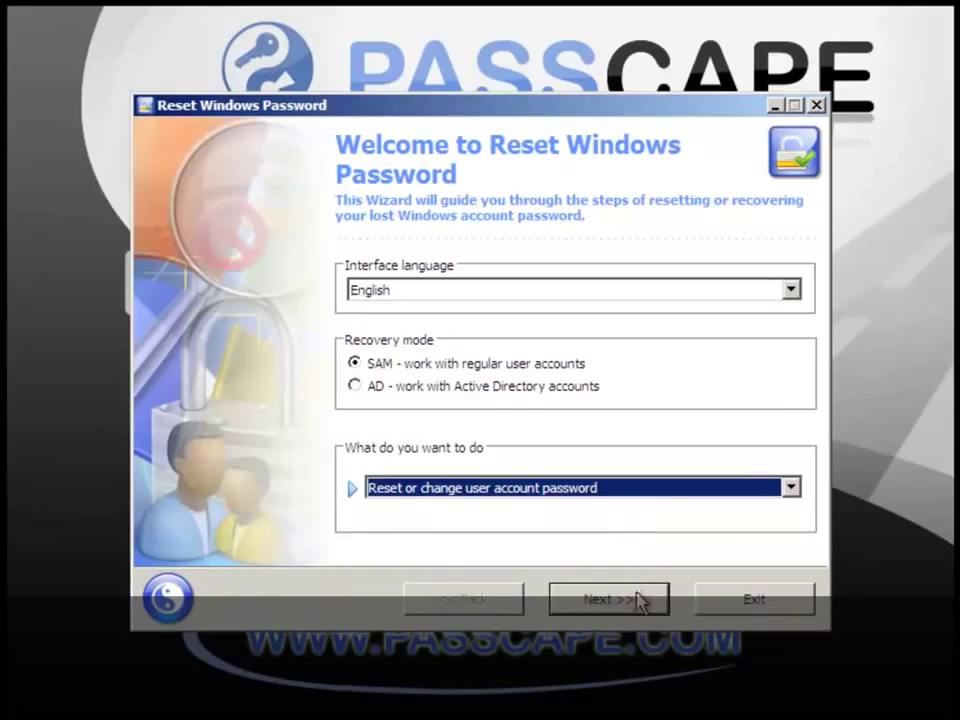
{"action": "left_click", "coordinate": [608, 598]}
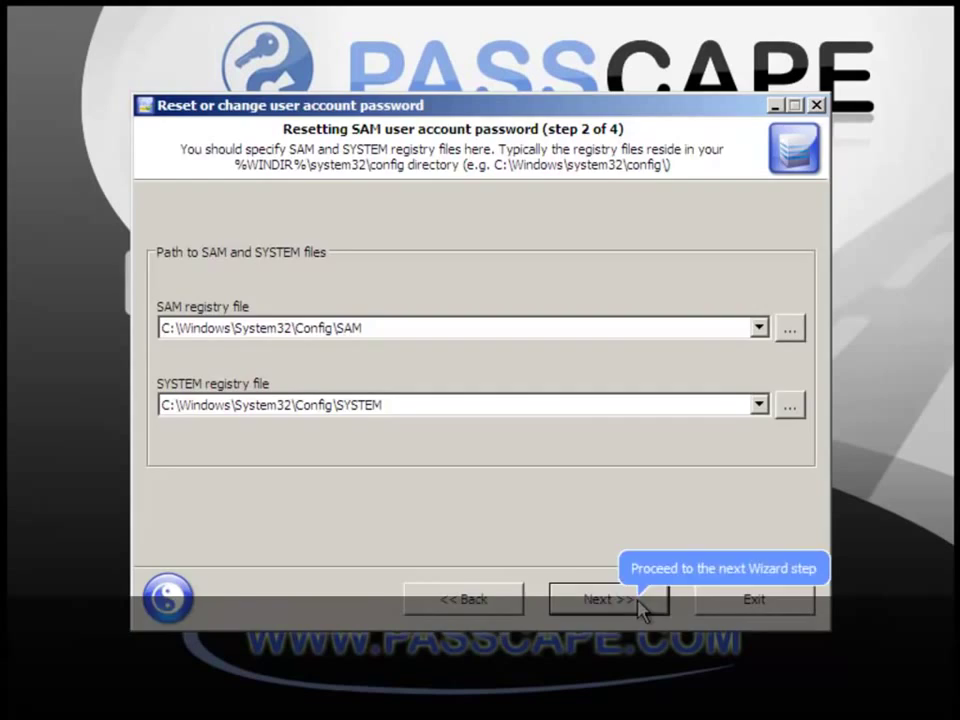
Step: Accept the registry paths, choose the third administrator account, and advance to the password step
{"action": "left_click", "coordinate": [609, 598]}
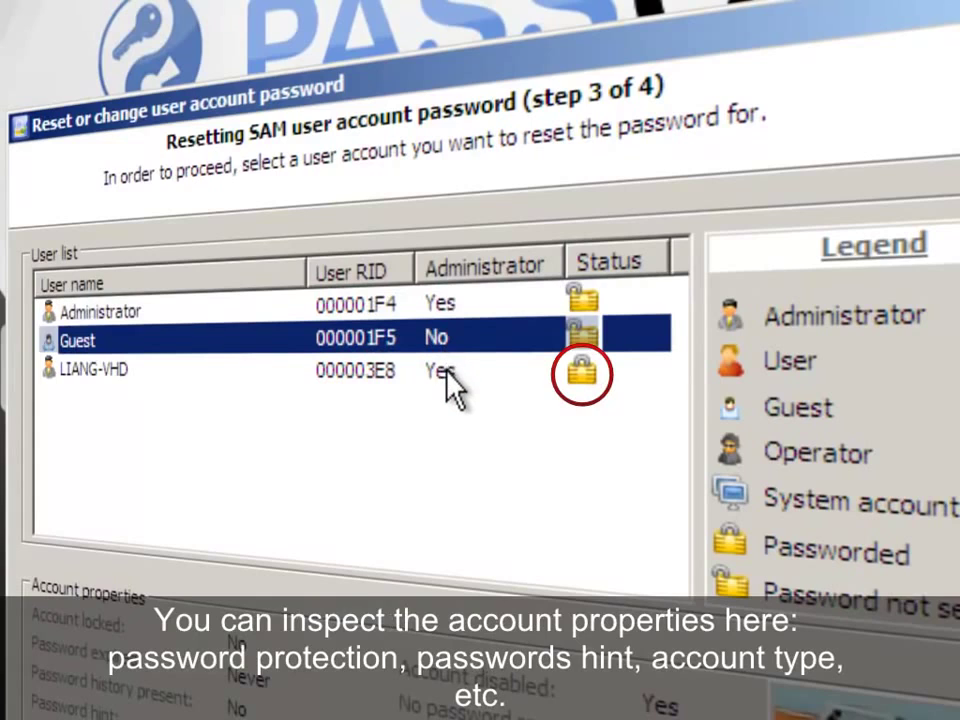
{"action": "left_click", "coordinate": [90, 369]}
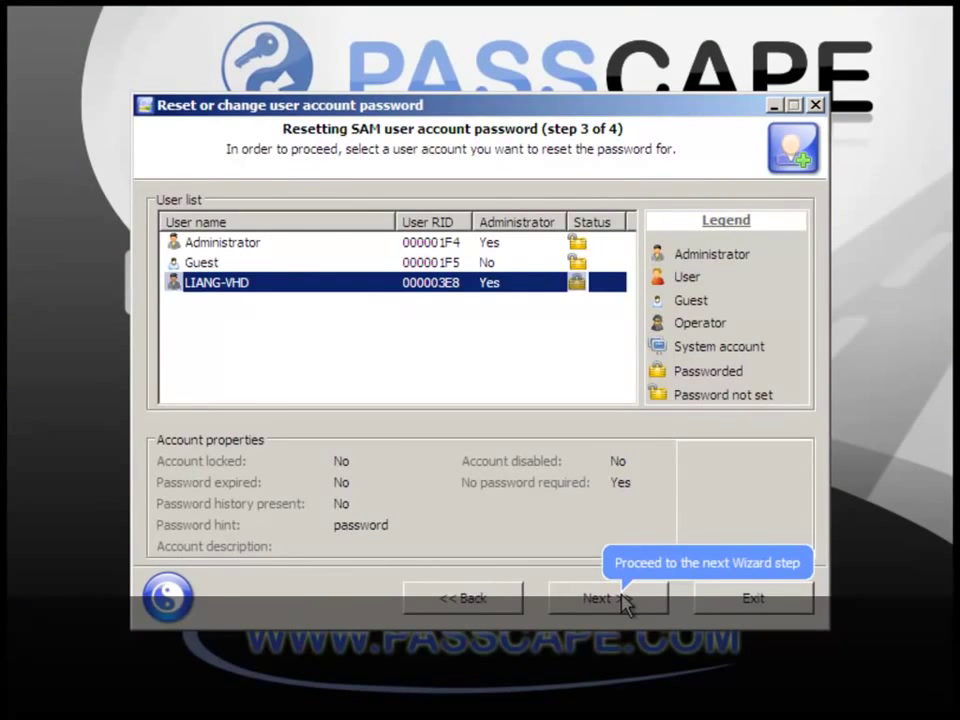
{"action": "left_click", "coordinate": [608, 598]}
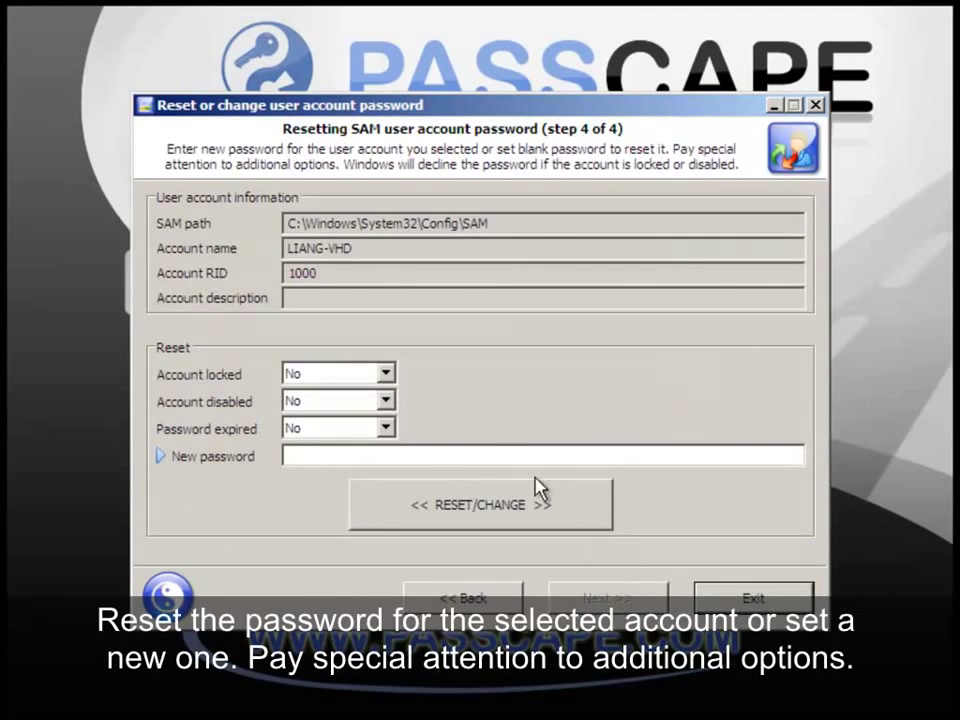
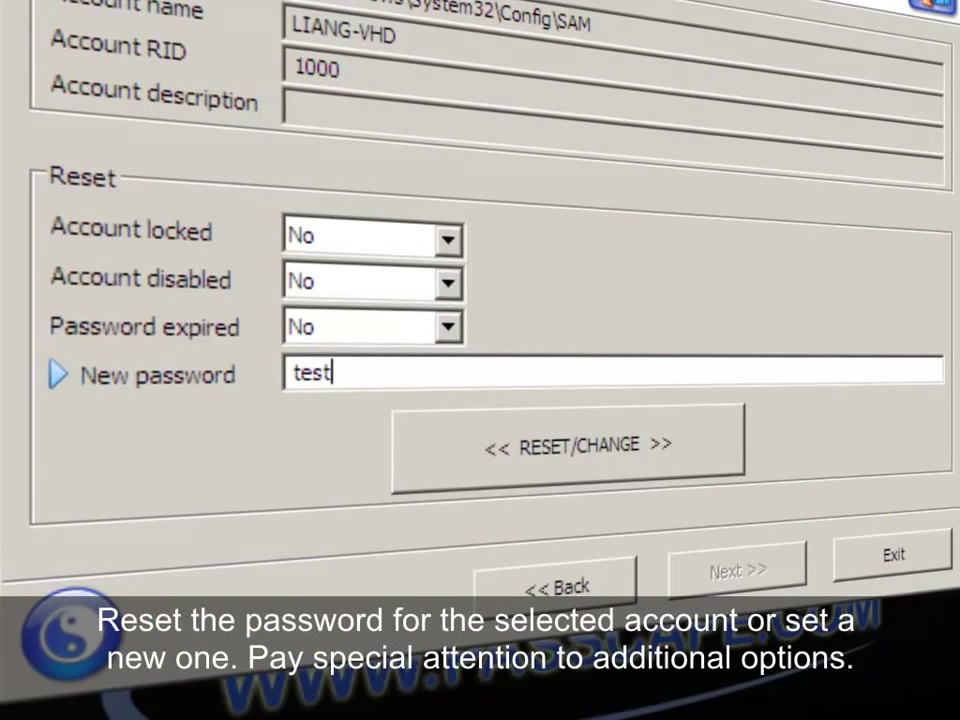
{"action": "mouse_move", "coordinate": [614, 383]}
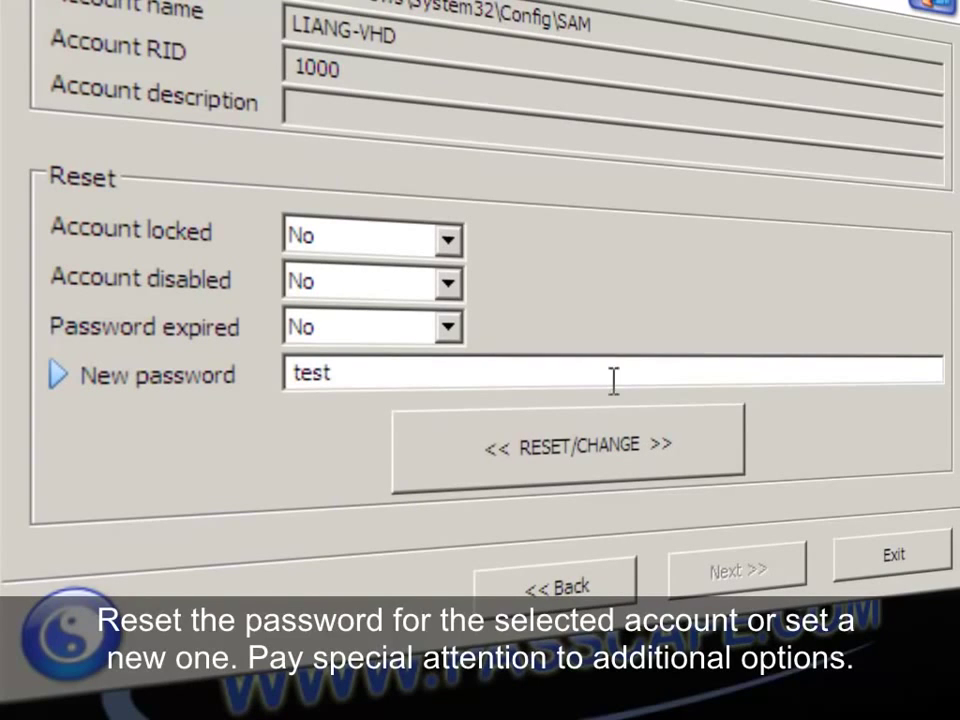
{"action": "mouse_move", "coordinate": [613, 458]}
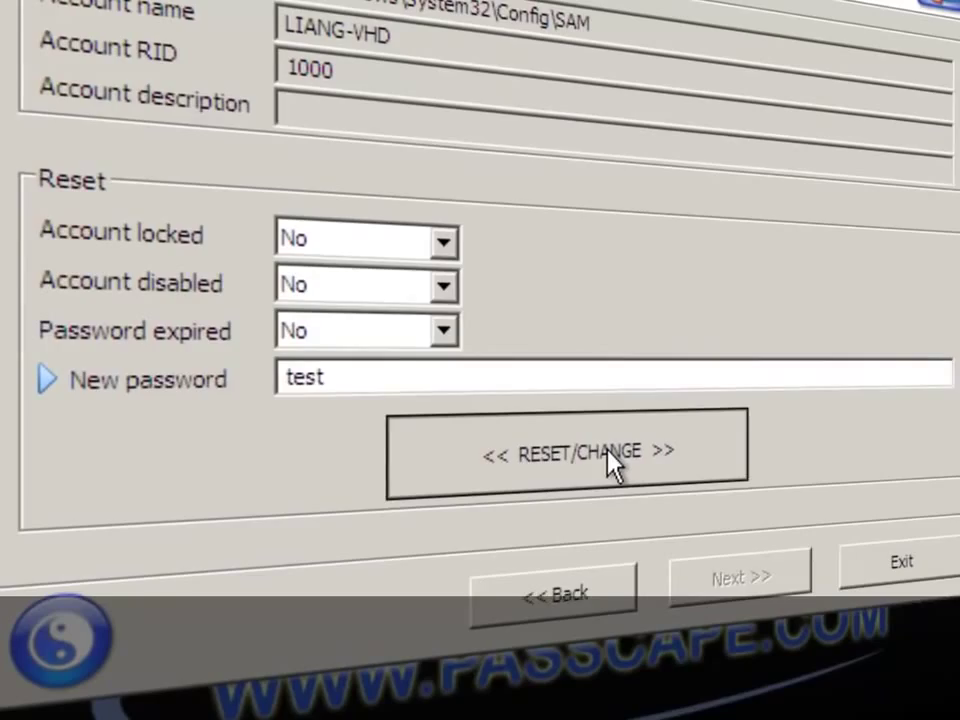
{"action": "left_click", "coordinate": [568, 450]}
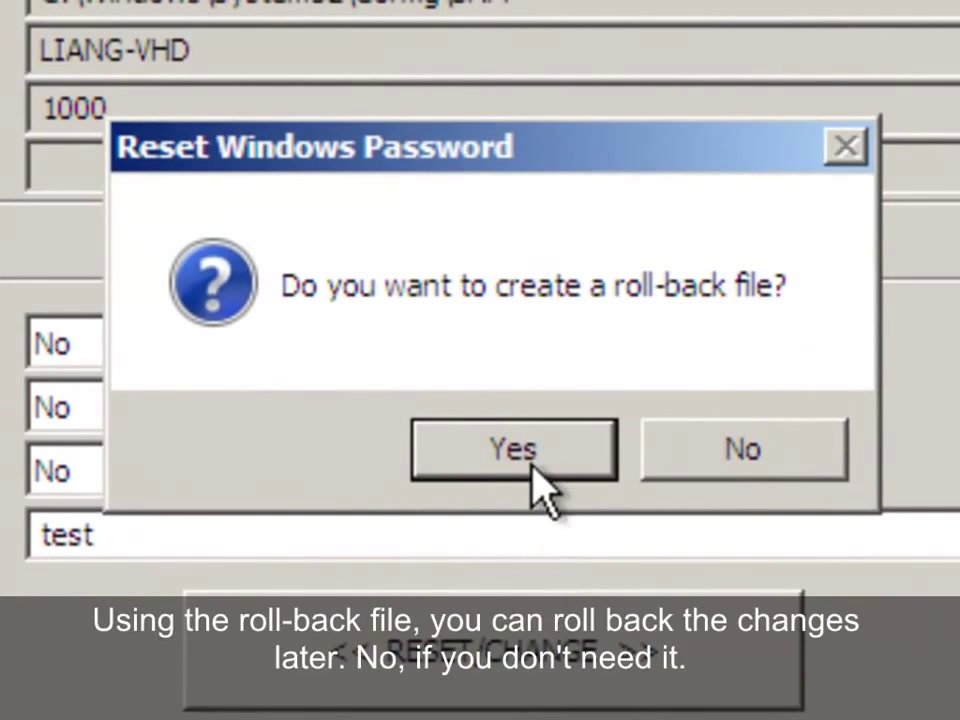
{"action": "mouse_move", "coordinate": [540, 470]}
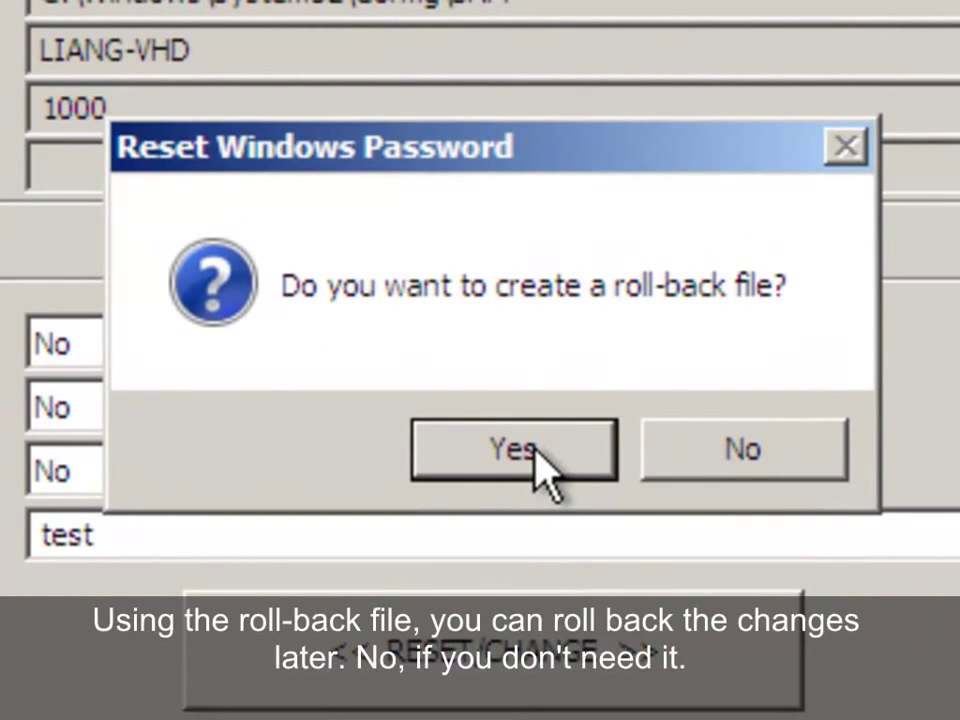
{"action": "mouse_move", "coordinate": [745, 450]}
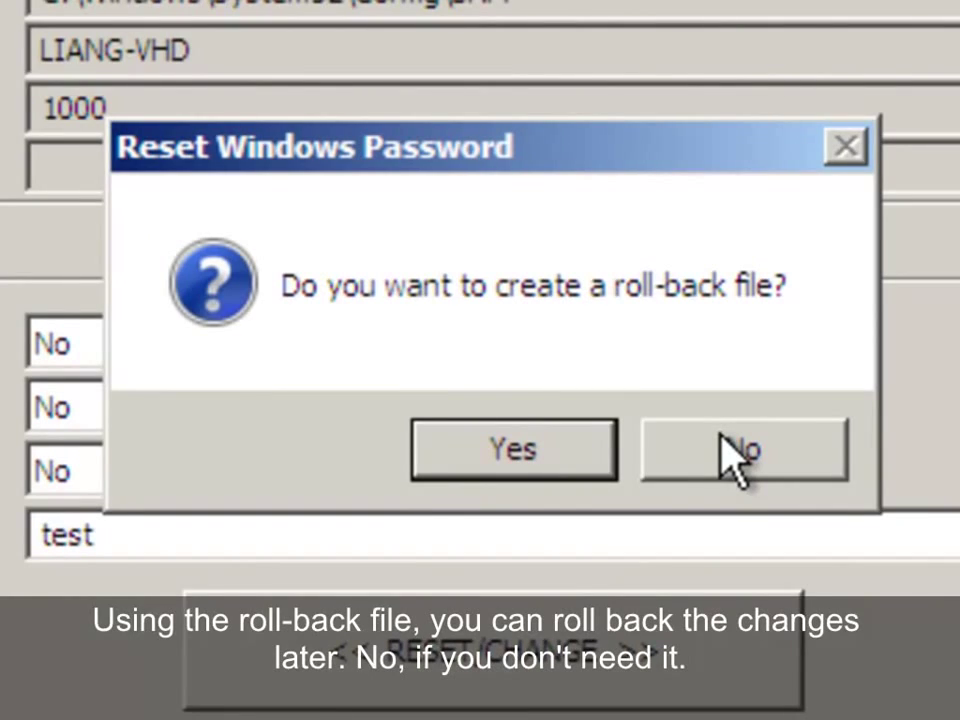
{"action": "left_click", "coordinate": [744, 449]}
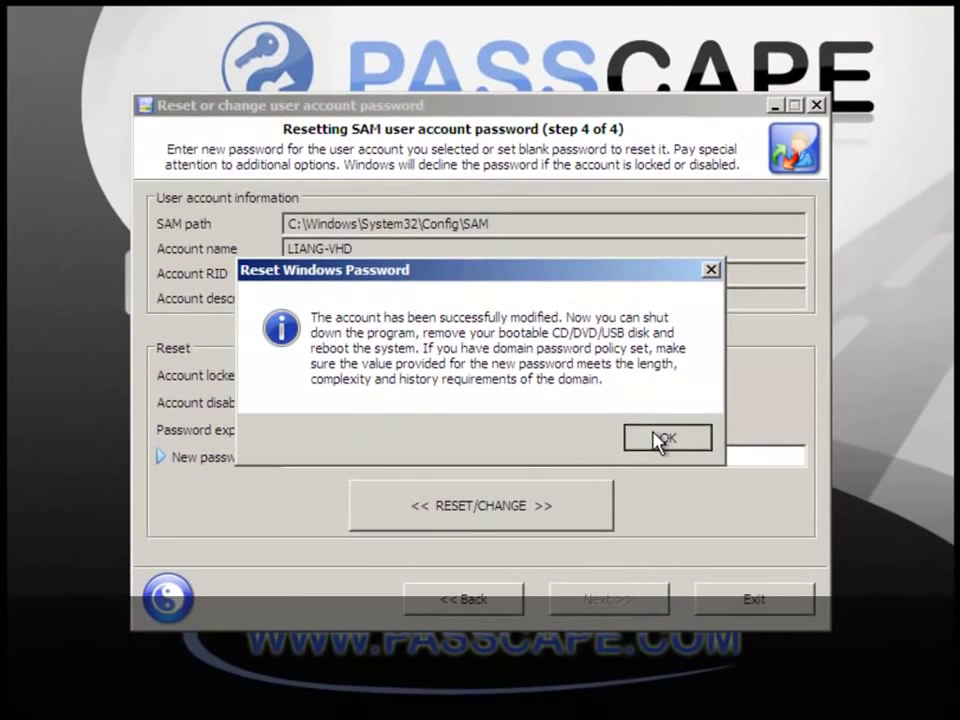
{"action": "left_click", "coordinate": [667, 438]}
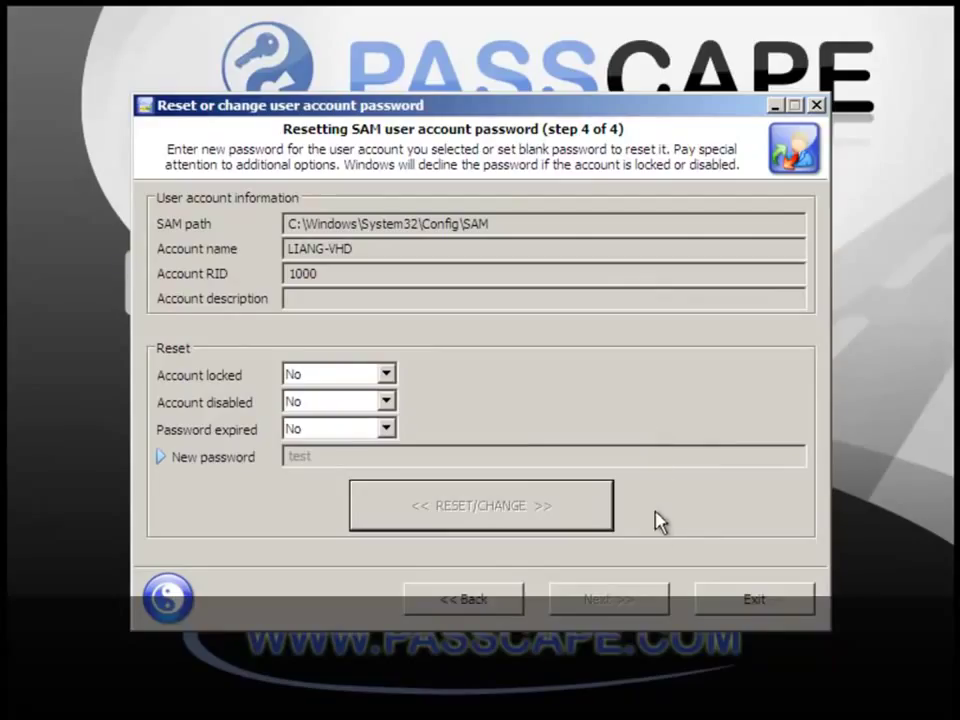
{"action": "left_click", "coordinate": [481, 505]}
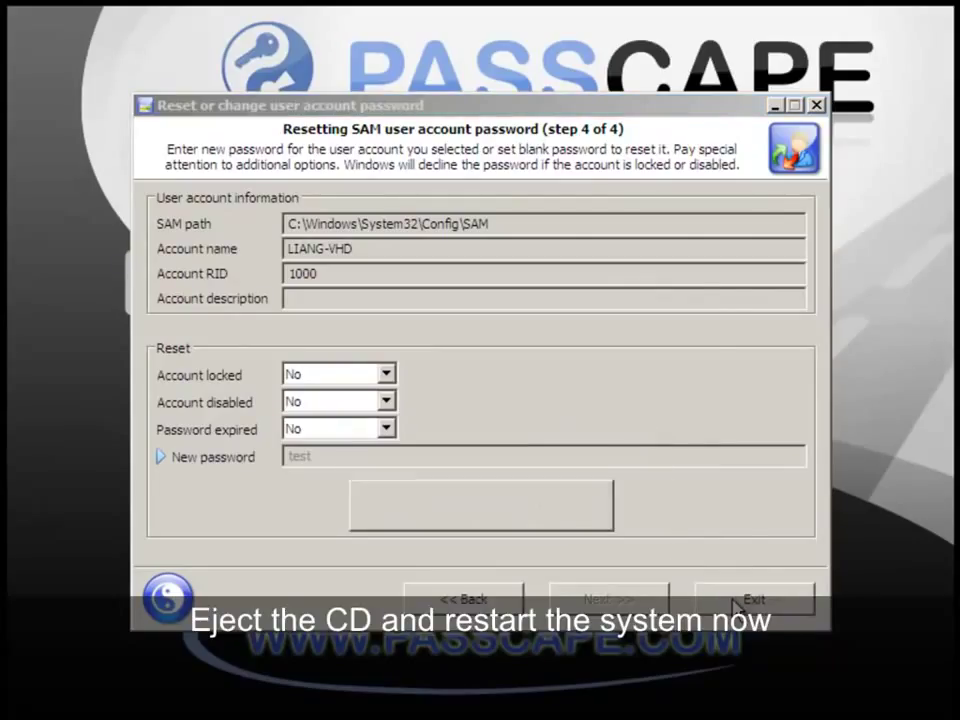
Step: Exit Reset Windows Password and confirm restarting the computer
{"action": "left_click", "coordinate": [753, 599]}
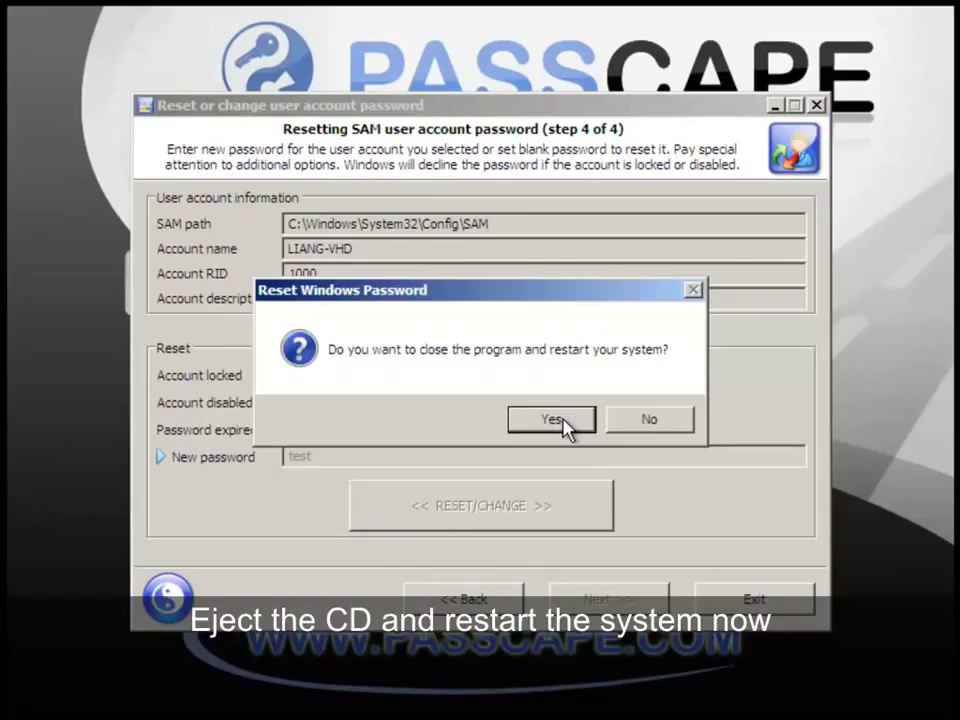
{"action": "left_click", "coordinate": [550, 419]}
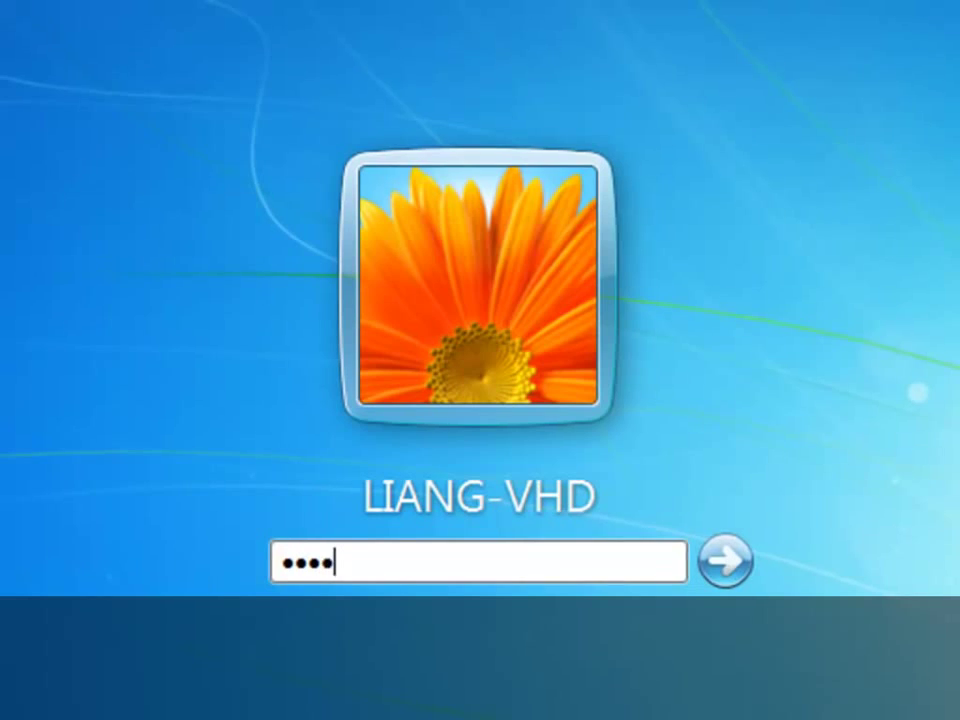
{"action": "left_click", "coordinate": [725, 560]}
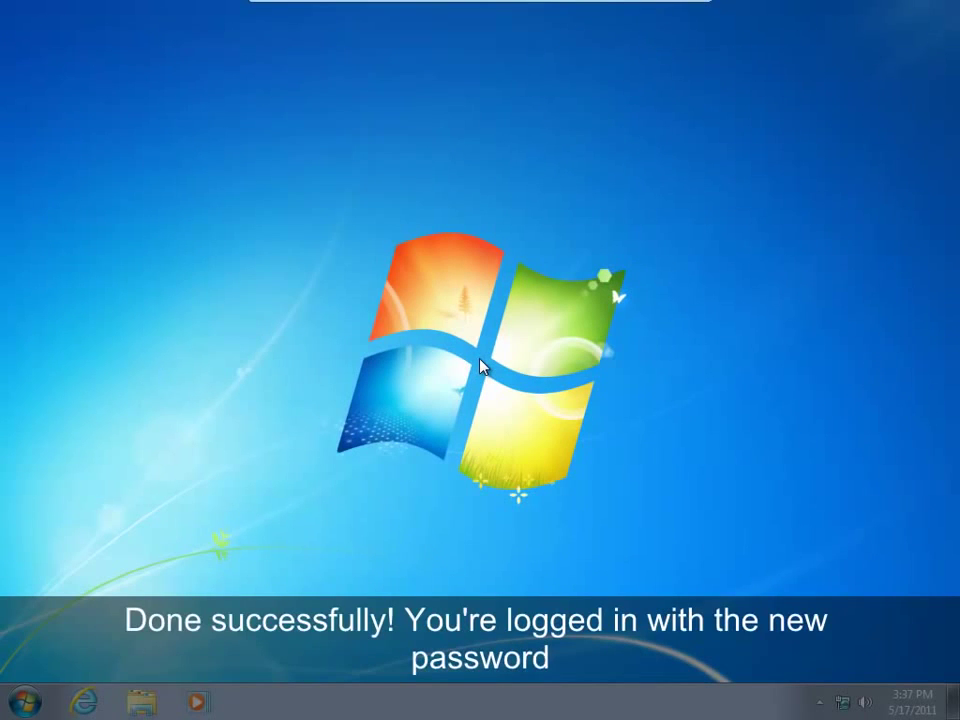